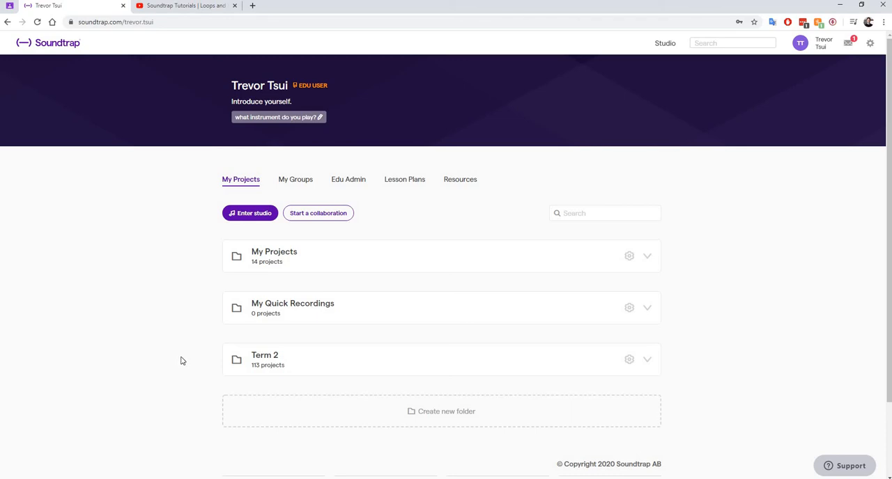
{"action": "mouse_move", "coordinate": [192, 371]}
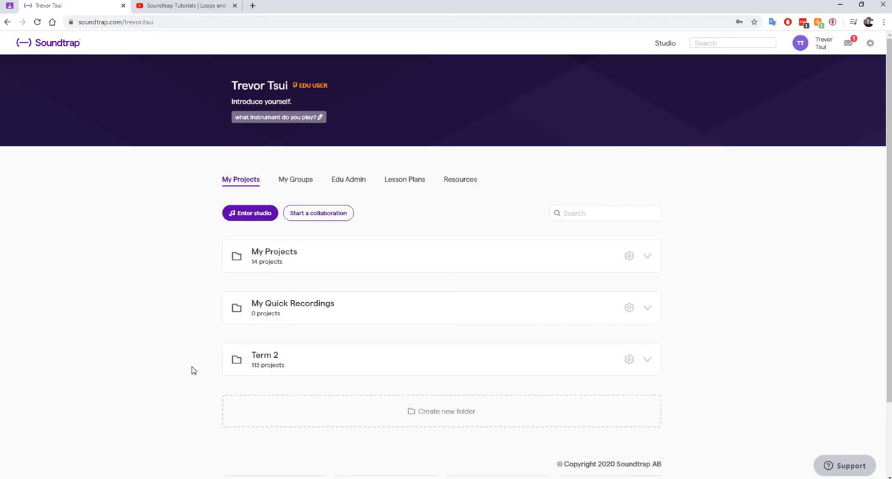
{"action": "mouse_move", "coordinate": [193, 357]}
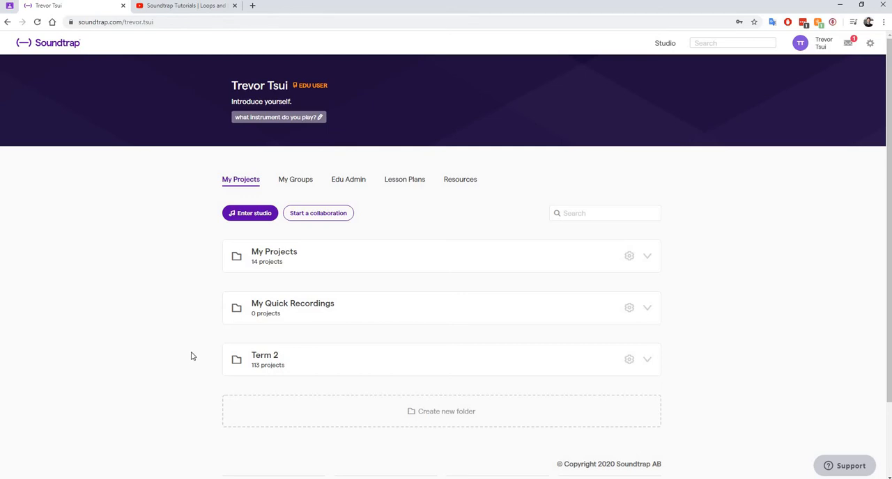
{"action": "mouse_move", "coordinate": [416, 88]}
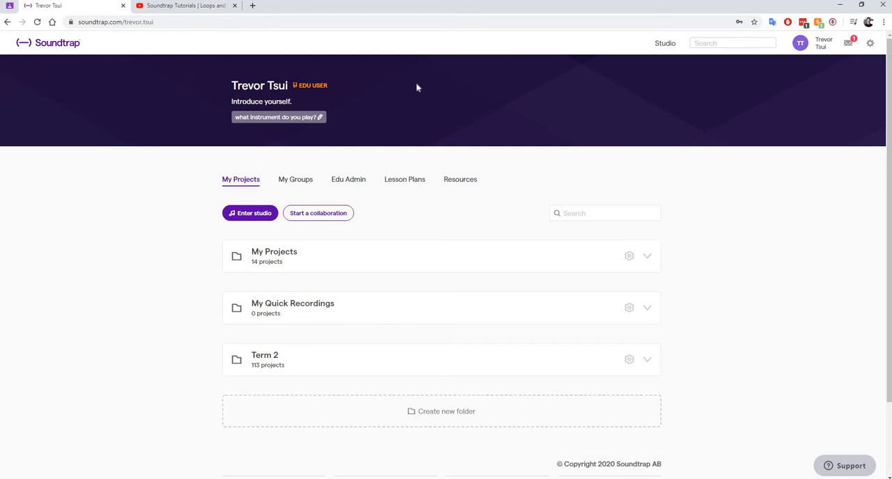
{"action": "mouse_move", "coordinate": [180, 287]}
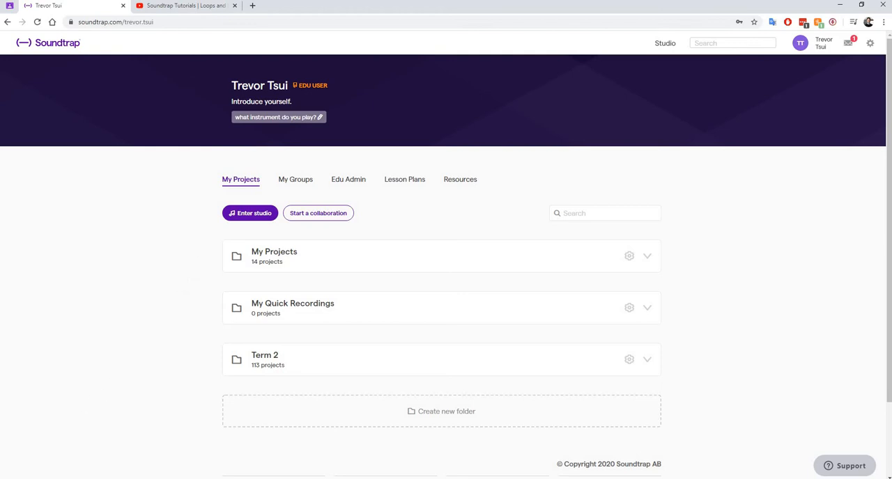
- Switch to the YouTube tab showing the Soundtrap Loops and Synths tutorial video
{"action": "left_click", "coordinate": [186, 5]}
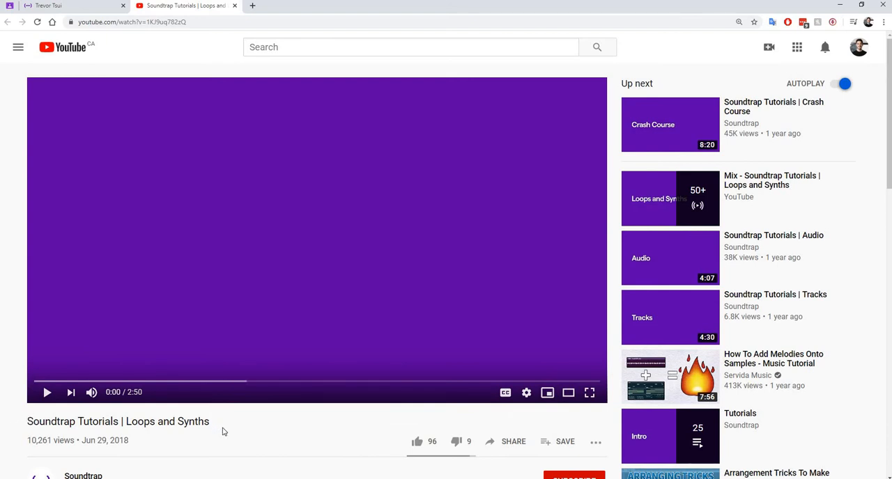
{"action": "mouse_move", "coordinate": [230, 432]}
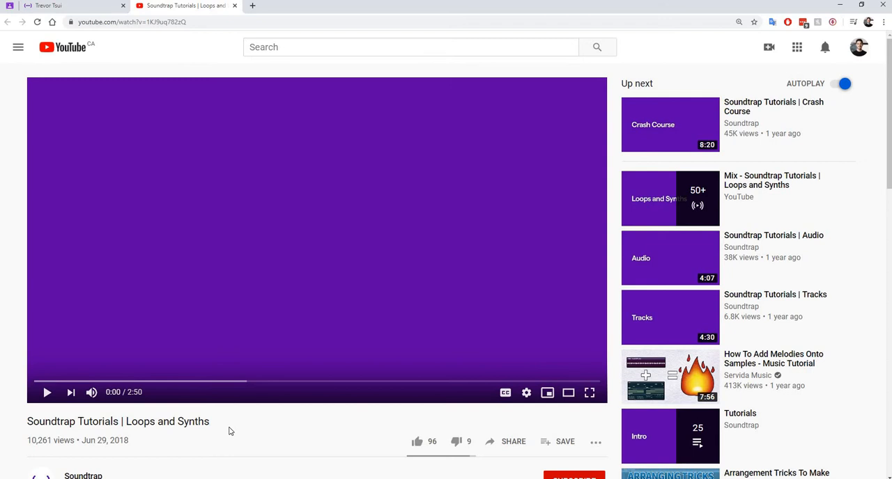
{"action": "mouse_move", "coordinate": [231, 434]}
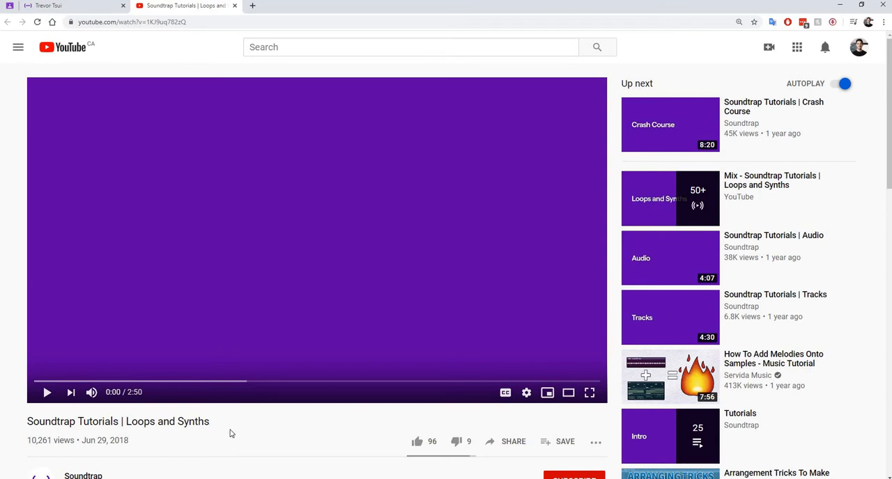
{"action": "mouse_move", "coordinate": [287, 89]}
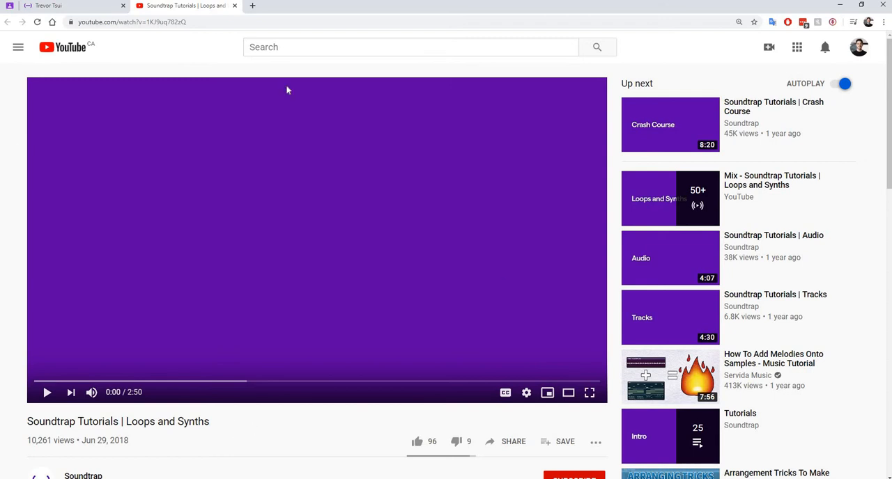
{"action": "mouse_move", "coordinate": [101, 13]}
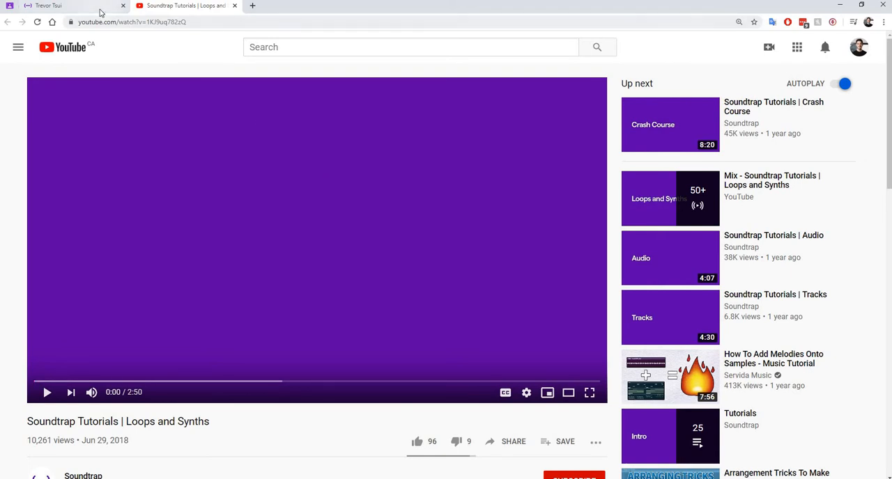
- Switch back to the Soundtrap profile page listing the project folders
{"action": "left_click", "coordinate": [63, 6]}
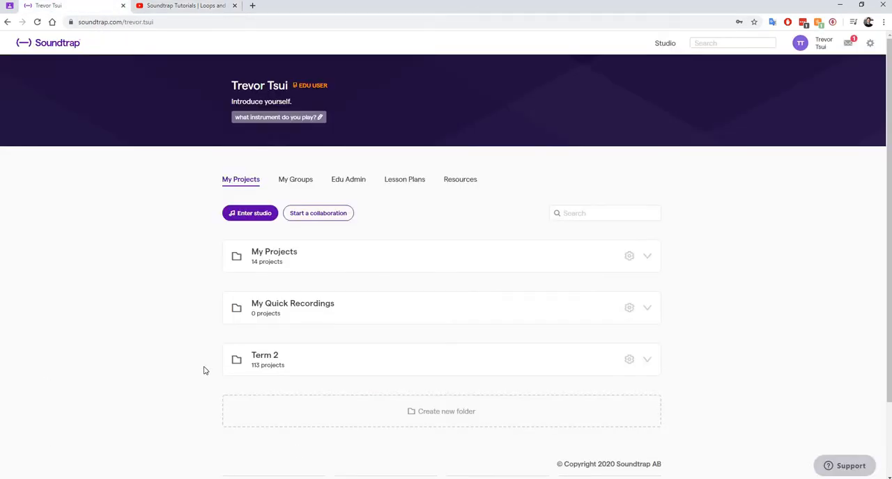
{"action": "mouse_move", "coordinate": [197, 348]}
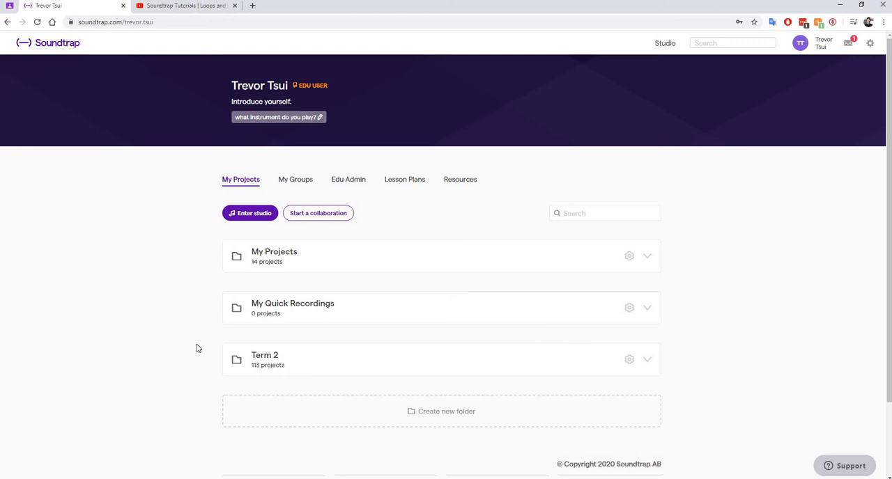
{"action": "mouse_move", "coordinate": [188, 351]}
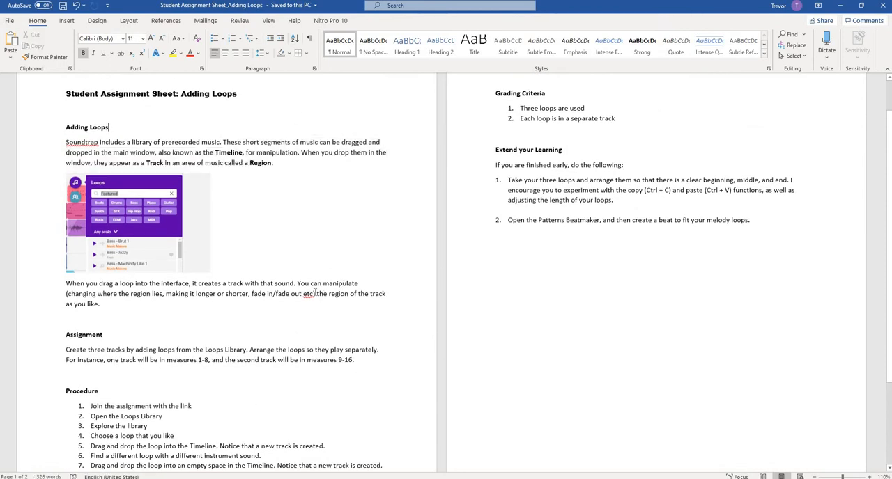
- Scroll through the Adding Loops student assignment sheet in Word
{"action": "scroll", "scroll_direction": "down", "scroll_amount": 3}
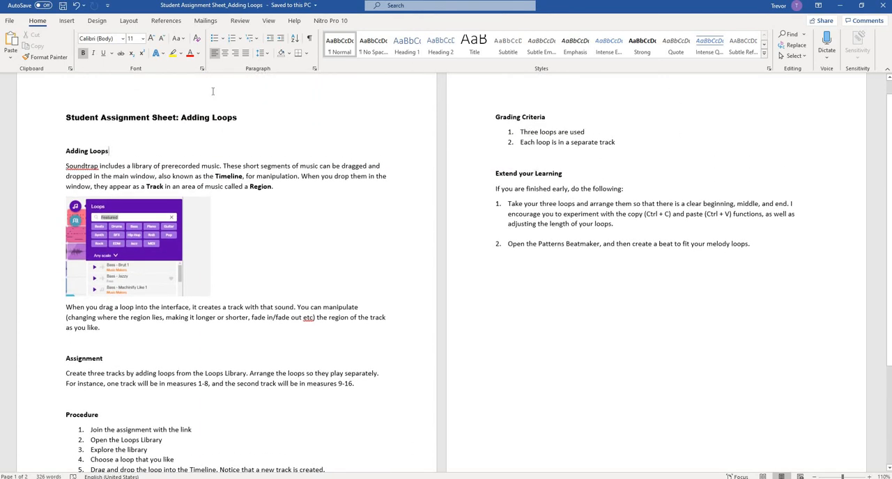
{"action": "mouse_move", "coordinate": [384, 265]}
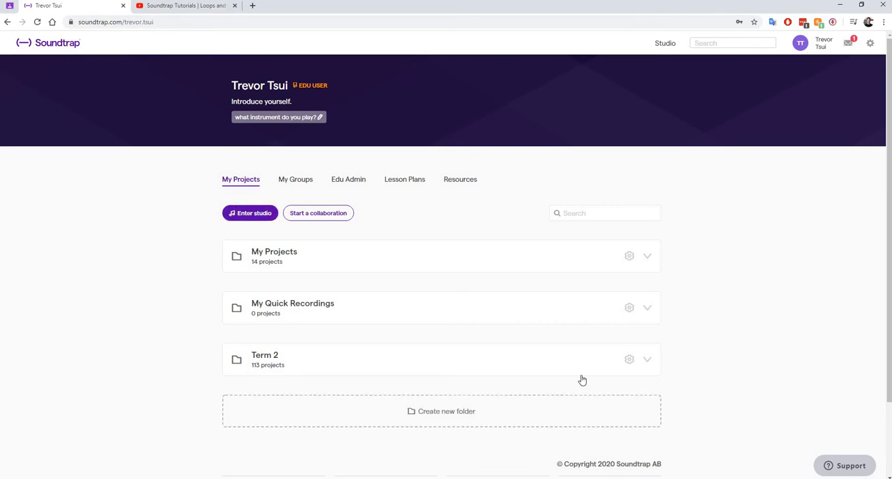
{"action": "mouse_move", "coordinate": [554, 358]}
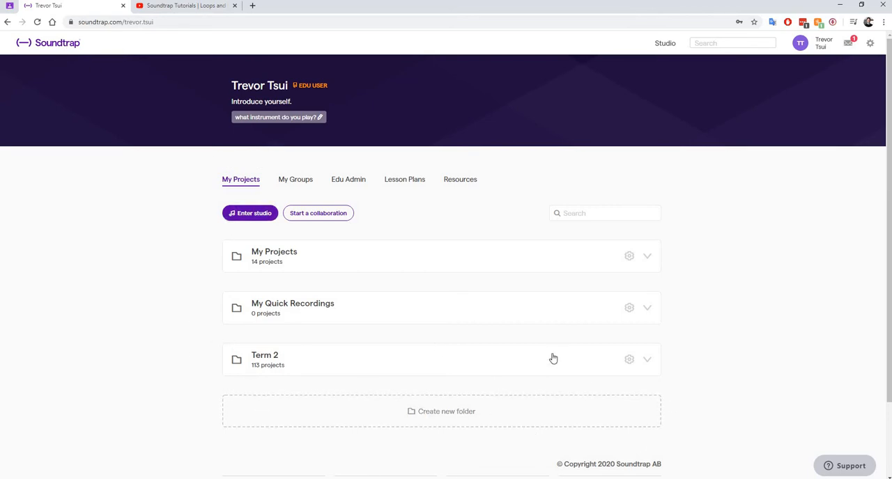
{"action": "mouse_move", "coordinate": [556, 337]}
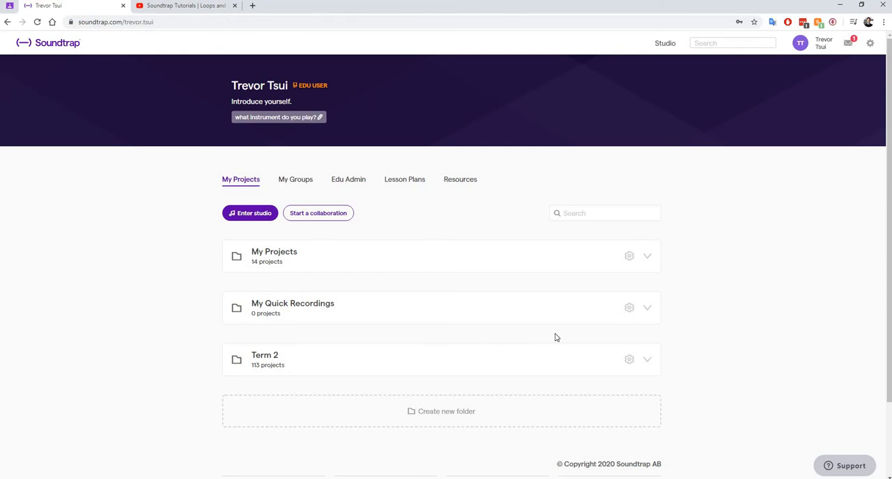
{"action": "mouse_move", "coordinate": [505, 332]}
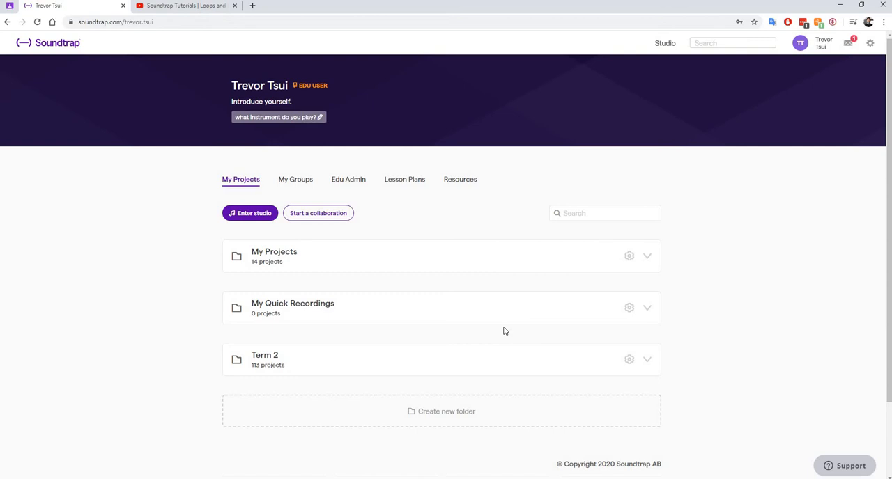
{"action": "mouse_move", "coordinate": [506, 328]}
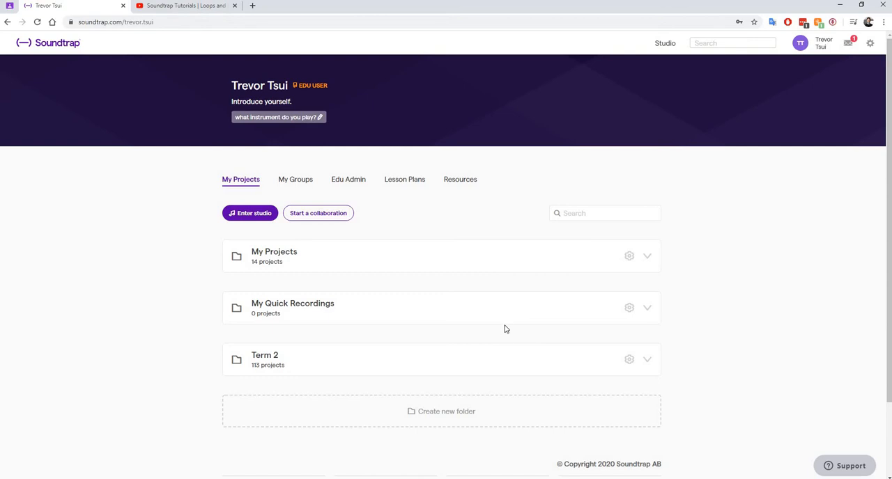
{"action": "mouse_move", "coordinate": [530, 364]}
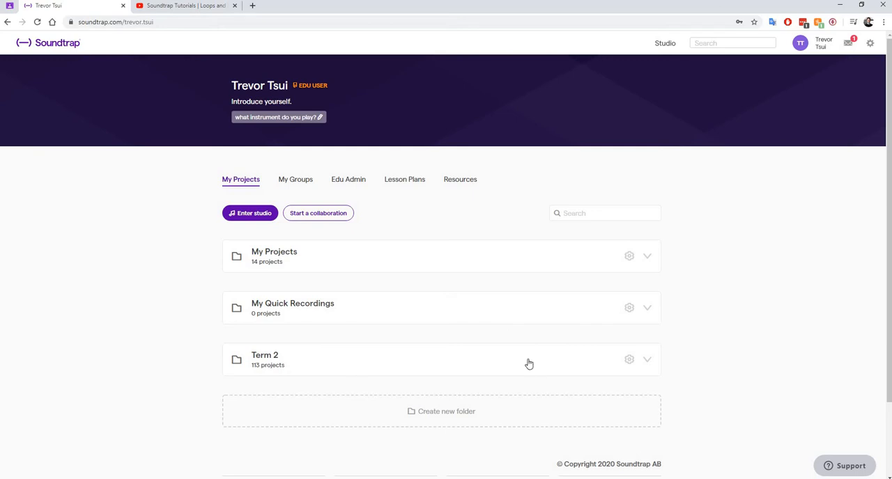
{"action": "mouse_move", "coordinate": [507, 361]}
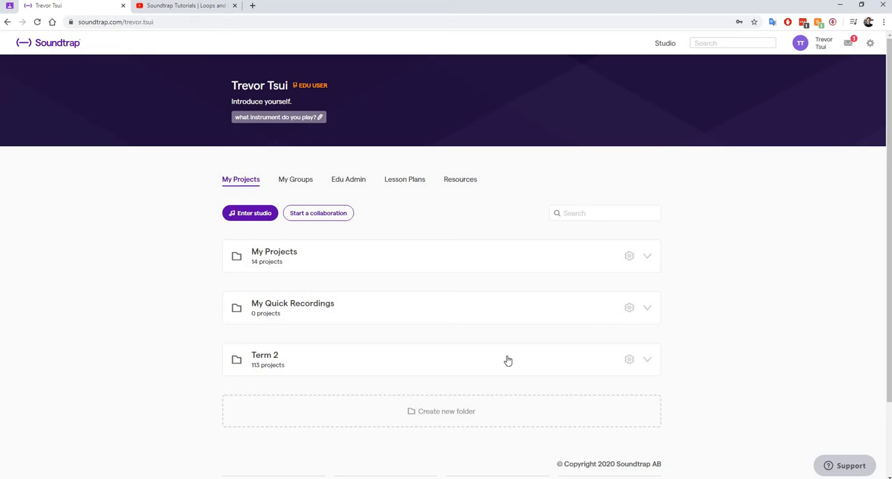
{"action": "mouse_move", "coordinate": [230, 230]}
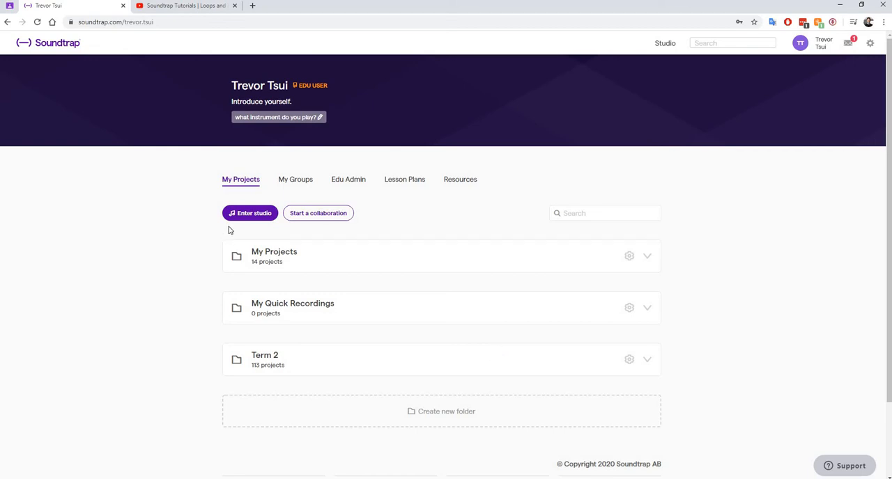
- Enter the Soundtrap studio and start a new Music project from scratch
{"action": "left_click", "coordinate": [250, 214]}
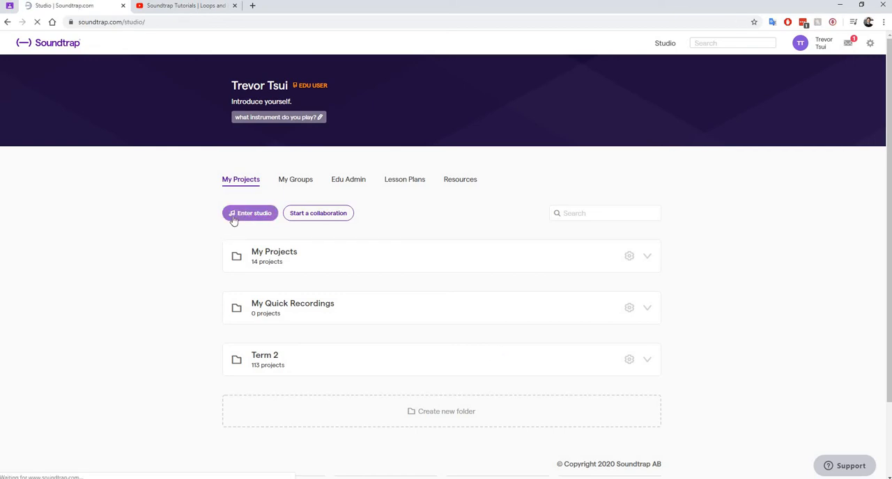
{"action": "left_click", "coordinate": [249, 214]}
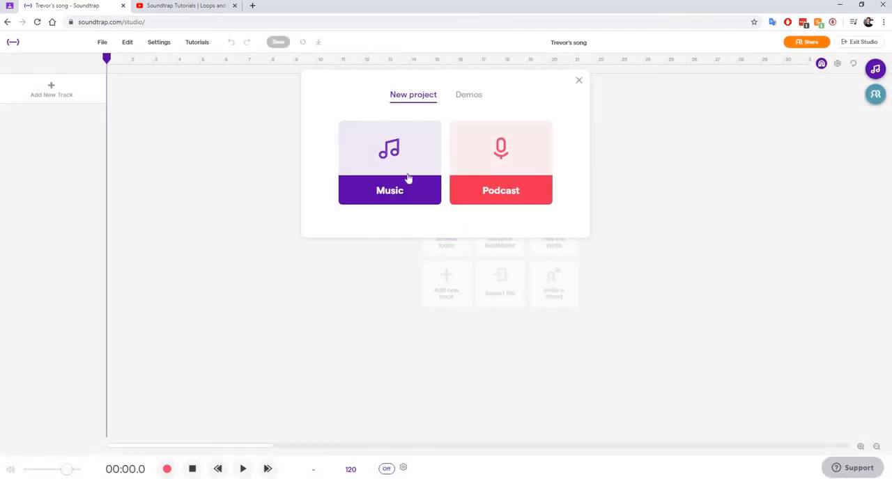
{"action": "mouse_move", "coordinate": [407, 167]}
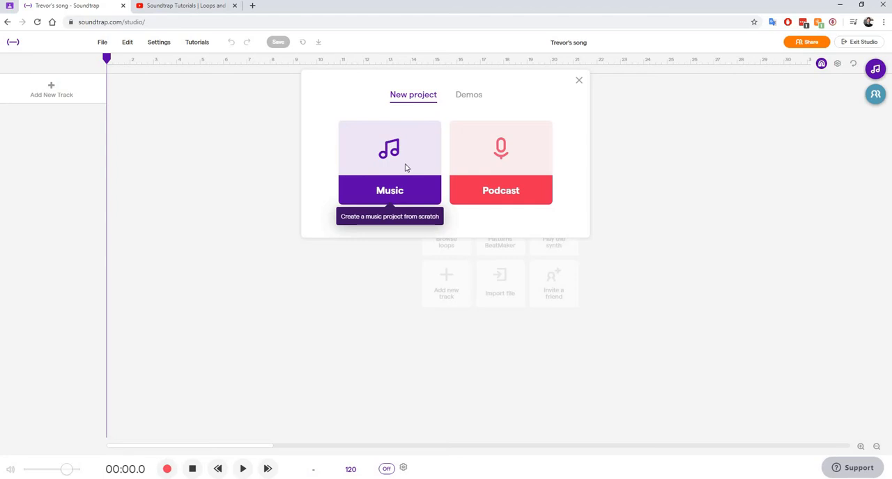
{"action": "left_click", "coordinate": [391, 160]}
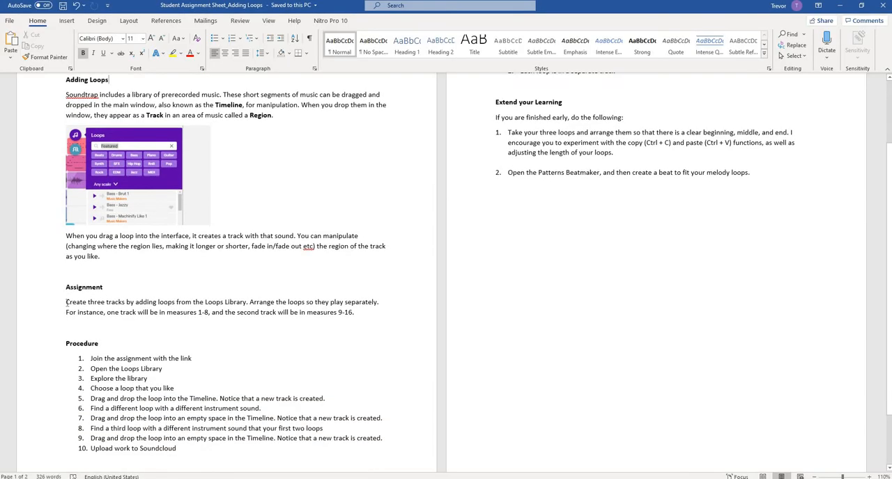
- Review the Procedure list on the Adding Loops assignment sheet
{"action": "left_click_drag", "start_coordinate": [66, 301], "coordinate": [176, 301]}
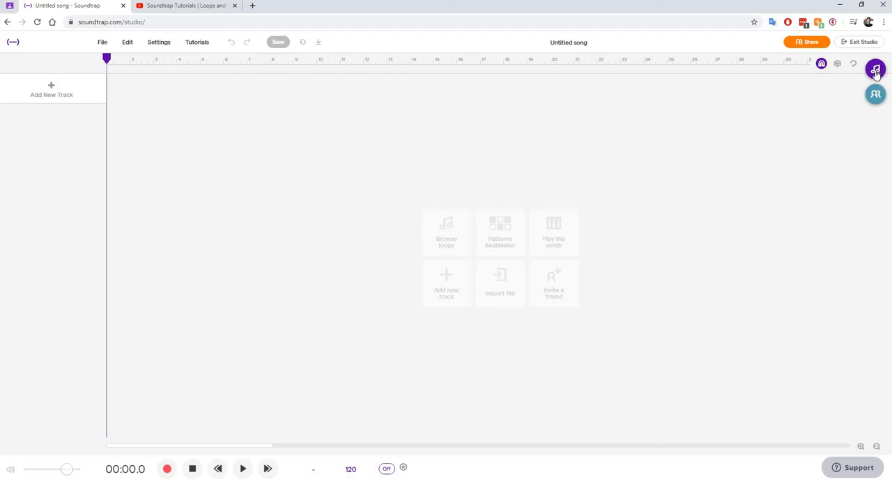
{"action": "left_click", "coordinate": [875, 70]}
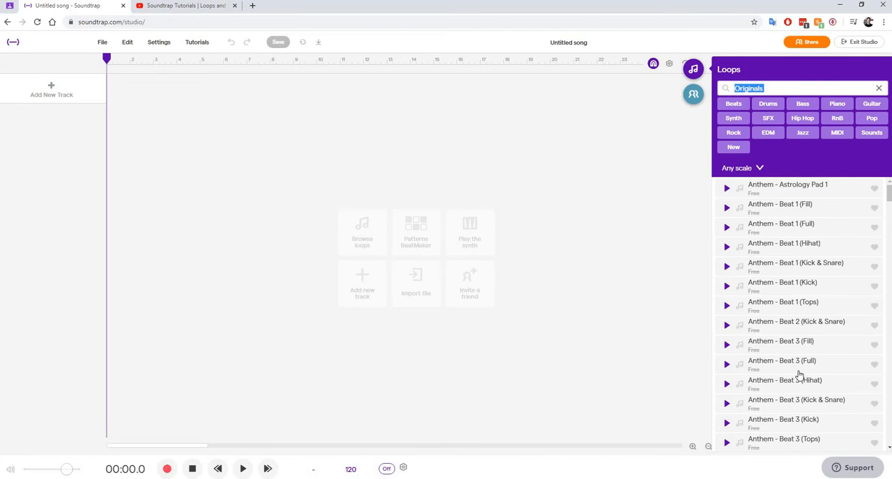
{"action": "mouse_move", "coordinate": [772, 384]}
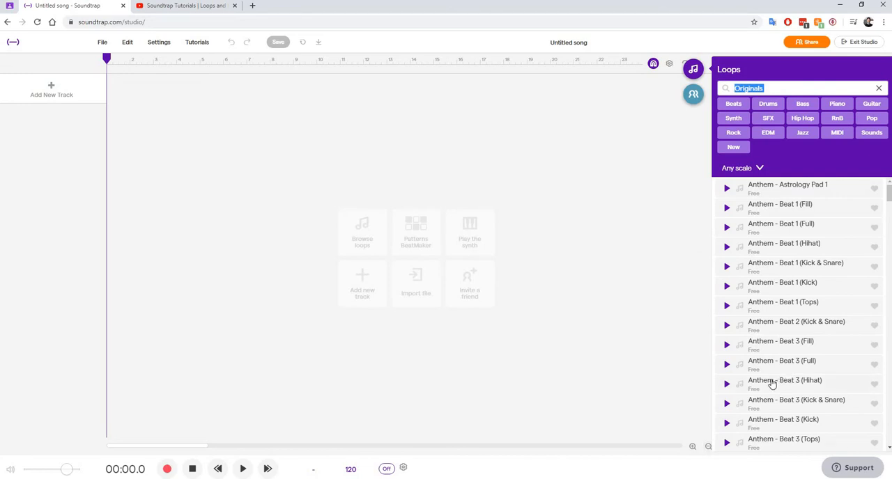
{"action": "mouse_move", "coordinate": [773, 370]}
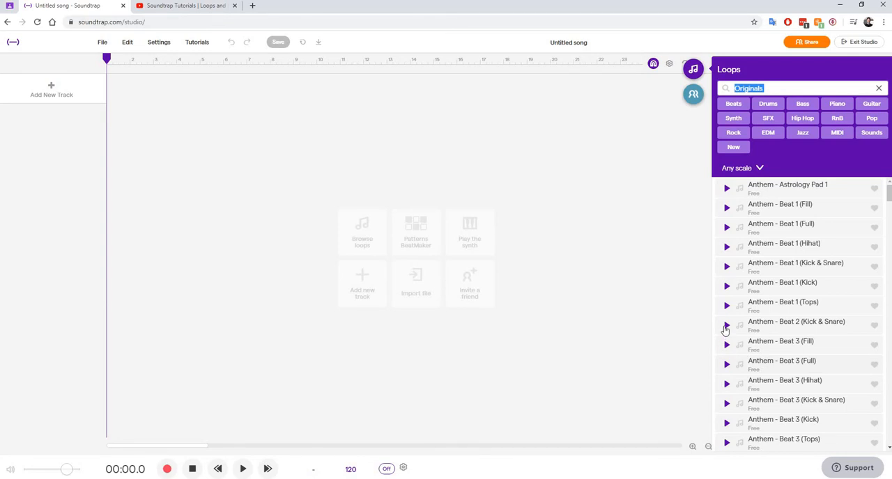
{"action": "left_click", "coordinate": [726, 326]}
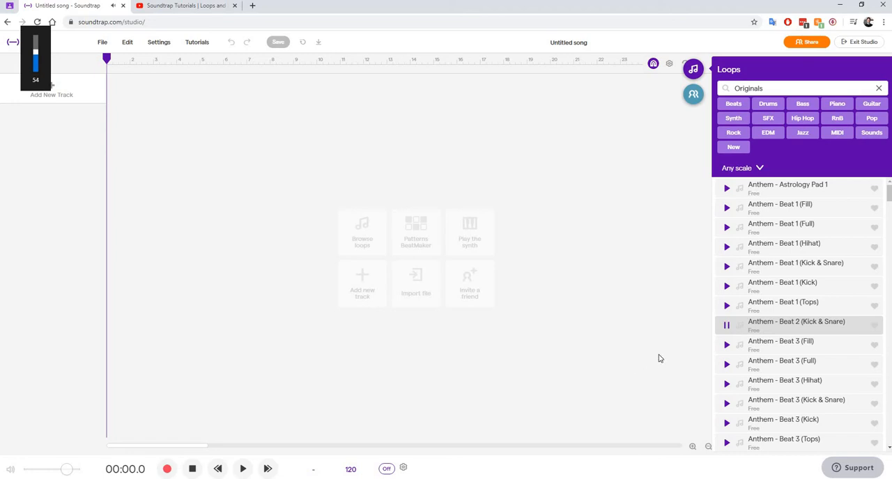
{"action": "left_click", "coordinate": [726, 384]}
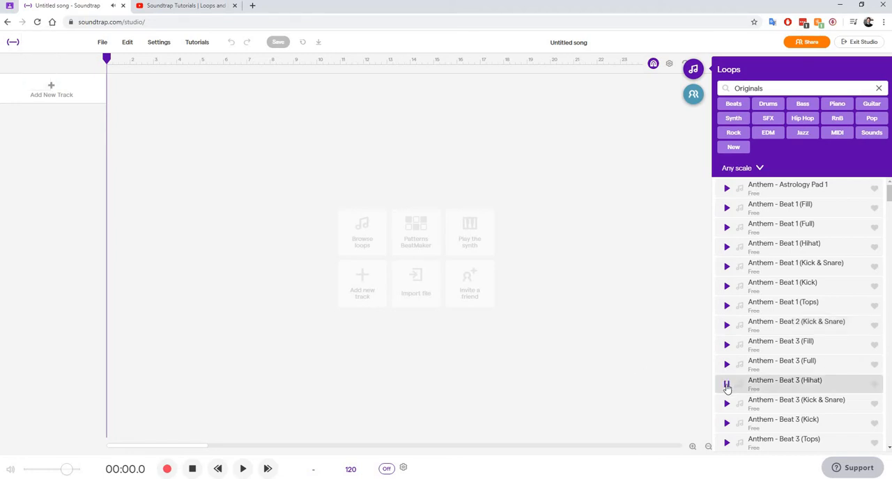
{"action": "left_click", "coordinate": [726, 384]}
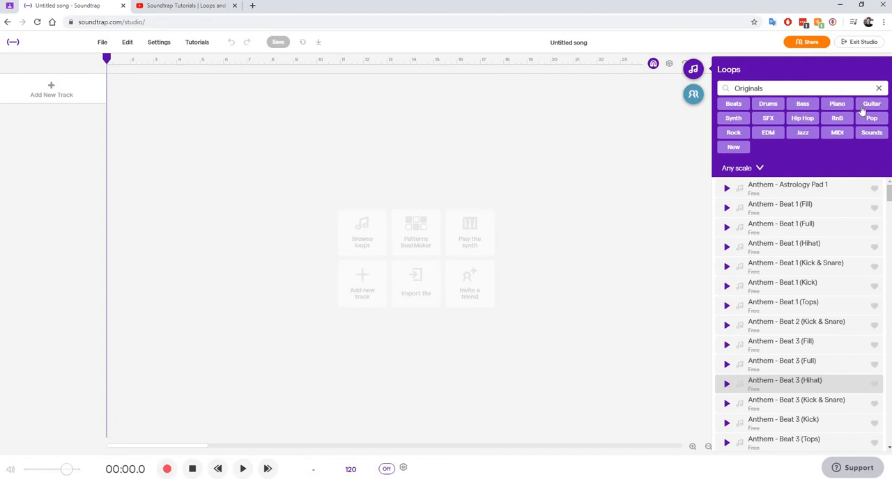
- Filter the loop library to Piano and preview Anthem Piano Chords 3 and Bass Electric Keys 2
{"action": "left_click", "coordinate": [836, 104]}
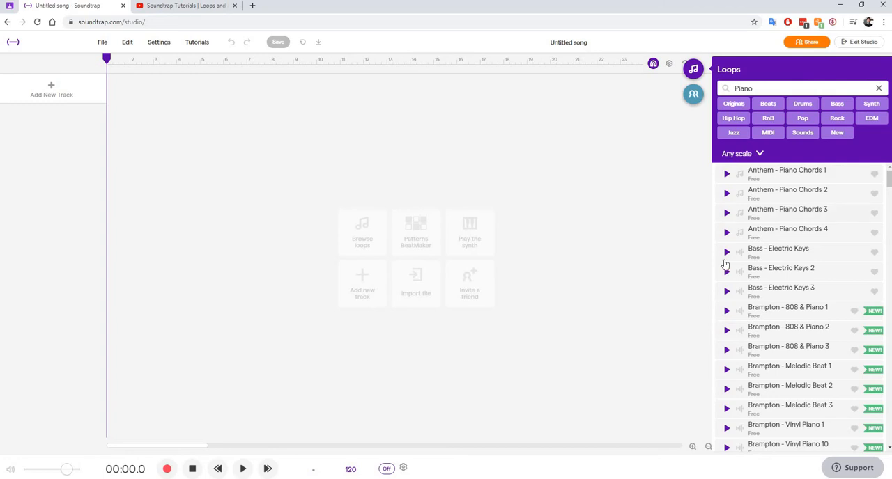
{"action": "left_click", "coordinate": [728, 212]}
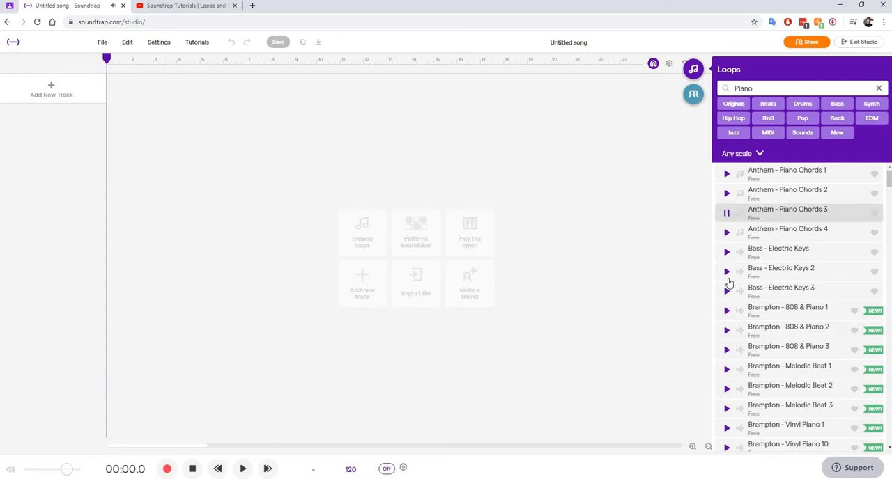
{"action": "left_click", "coordinate": [726, 272]}
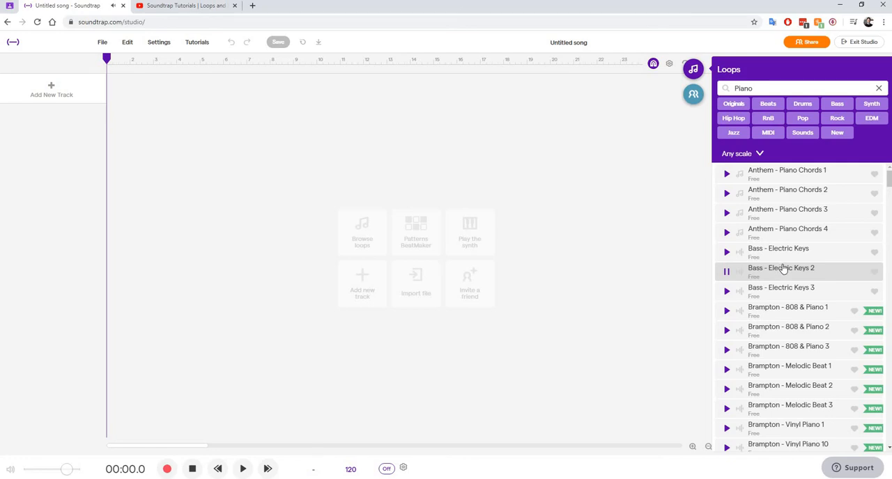
{"action": "mouse_move", "coordinate": [797, 270]}
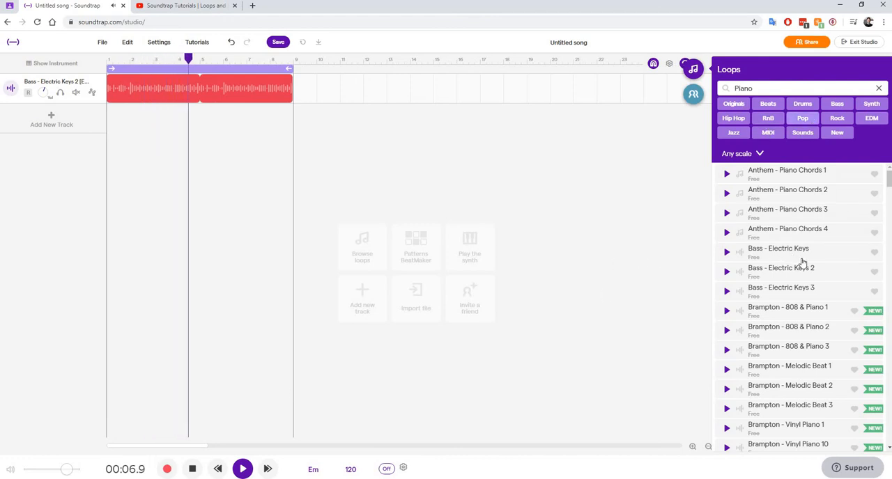
- Browse further down the piano loop list after adding Bass Electric Keys 2 at bar 1
{"action": "scroll", "scroll_direction": "down", "scroll_amount": 3}
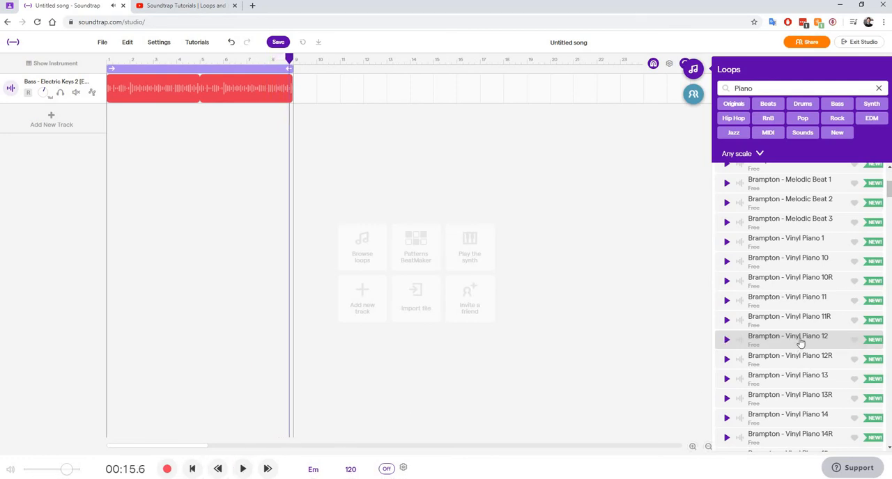
- Scroll the piano loop list to find and place a Brampton Vinyl Piano loop after the first clip
{"action": "scroll", "scroll_direction": "down", "scroll_amount": 3}
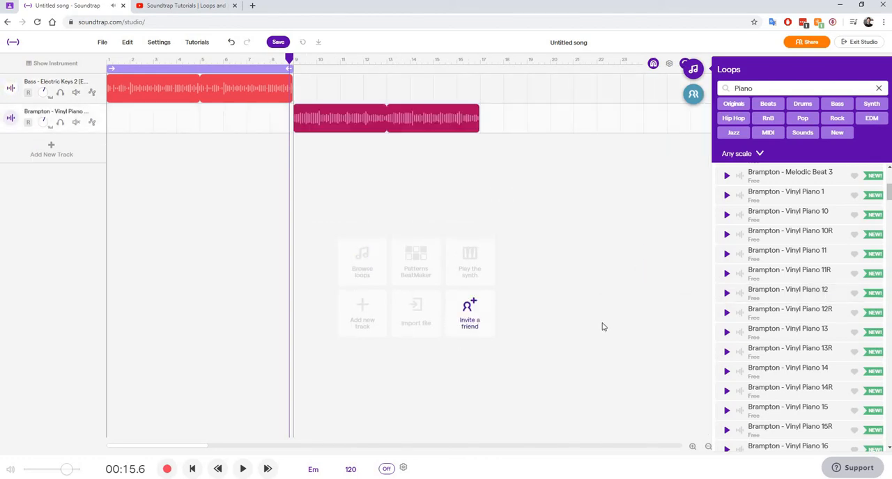
{"action": "mouse_move", "coordinate": [540, 193]}
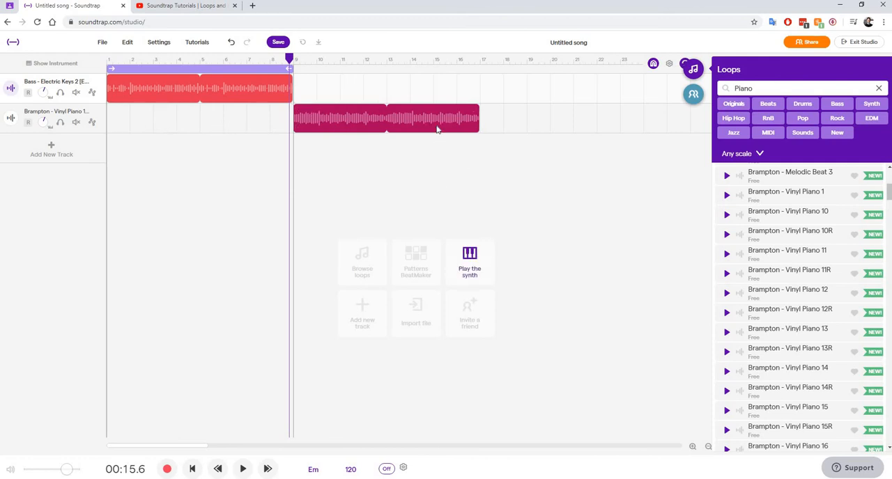
{"action": "scroll", "scroll_direction": "down", "scroll_amount": 3}
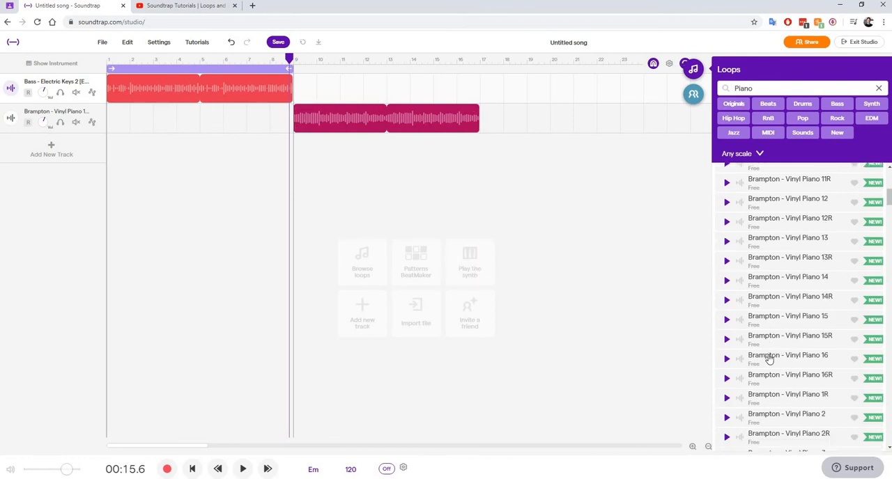
{"action": "scroll", "scroll_direction": "down", "scroll_amount": 3}
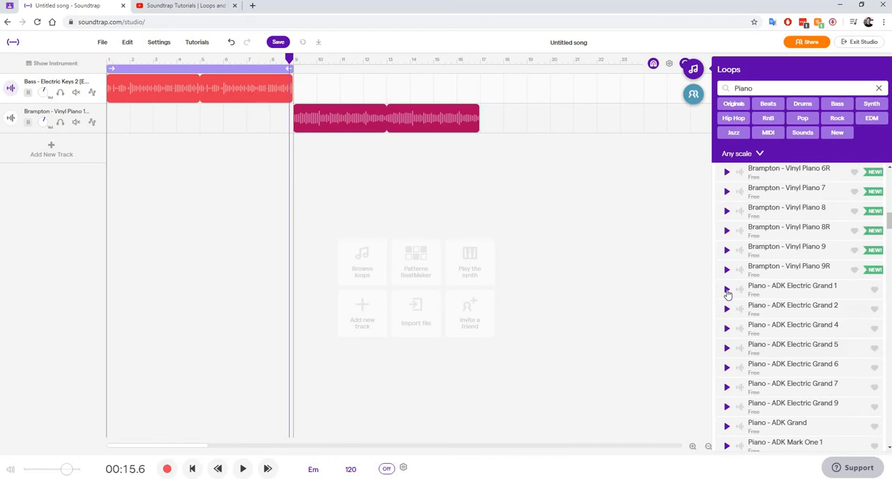
- Preview Piano ADK Electric Grand 1 before placing it as the third track
{"action": "left_click", "coordinate": [727, 290]}
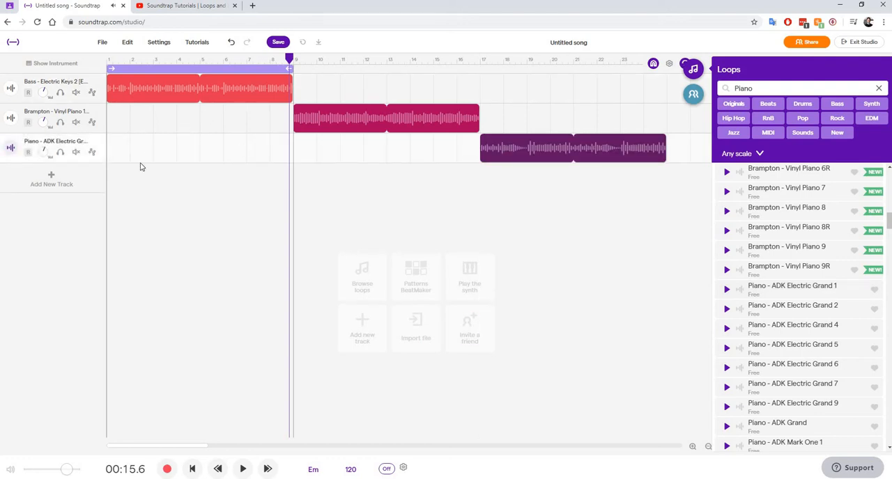
{"action": "mouse_move", "coordinate": [145, 115]}
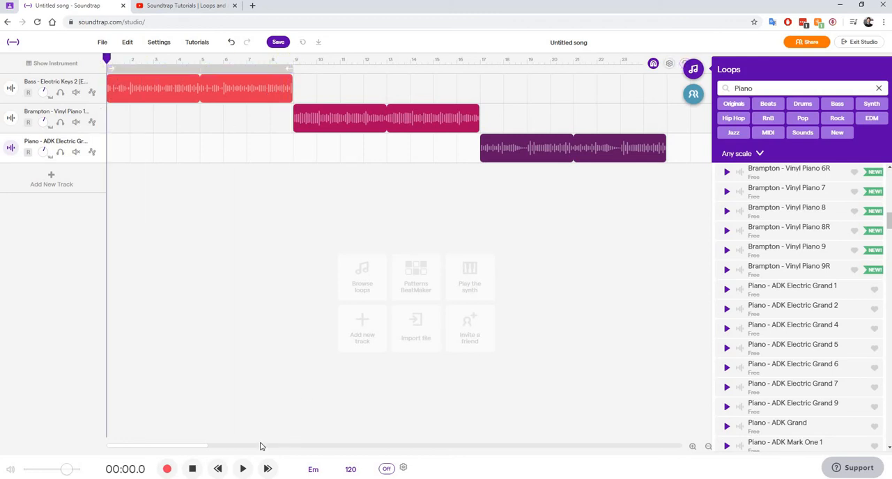
- Play the three-track song back from 00:00 using the transport Play button
{"action": "left_click", "coordinate": [243, 469]}
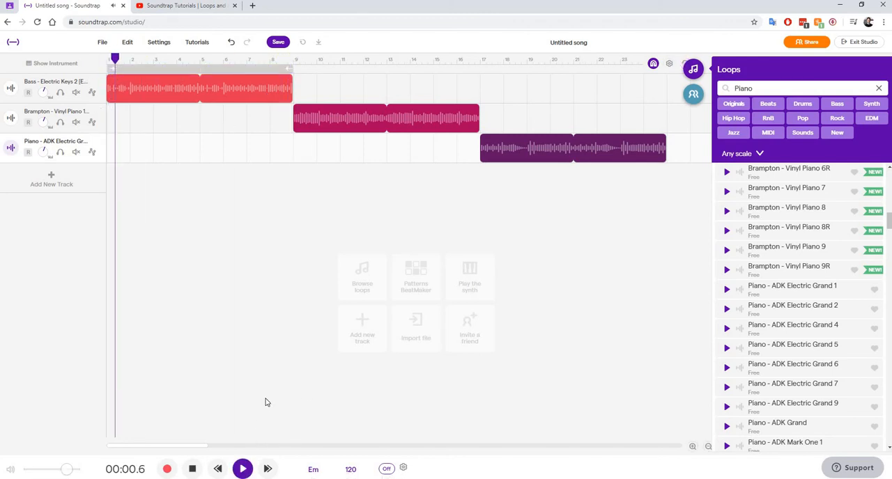
{"action": "left_click", "coordinate": [242, 468]}
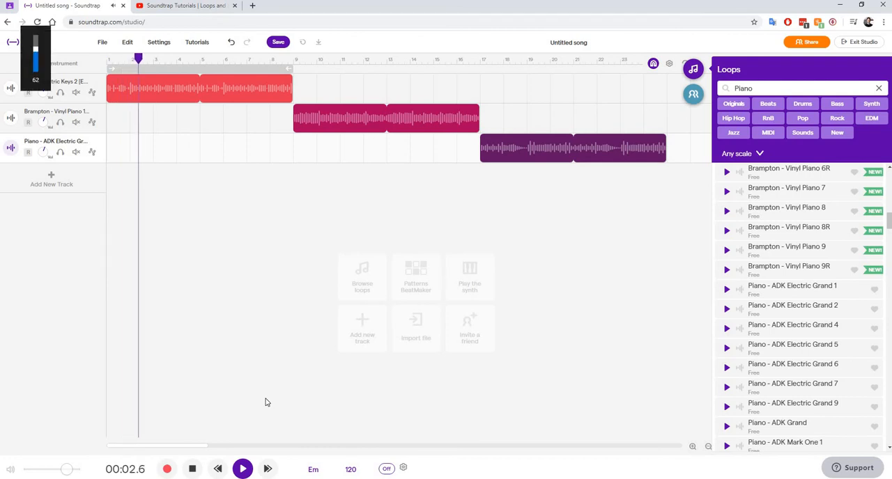
{"action": "left_click", "coordinate": [243, 468]}
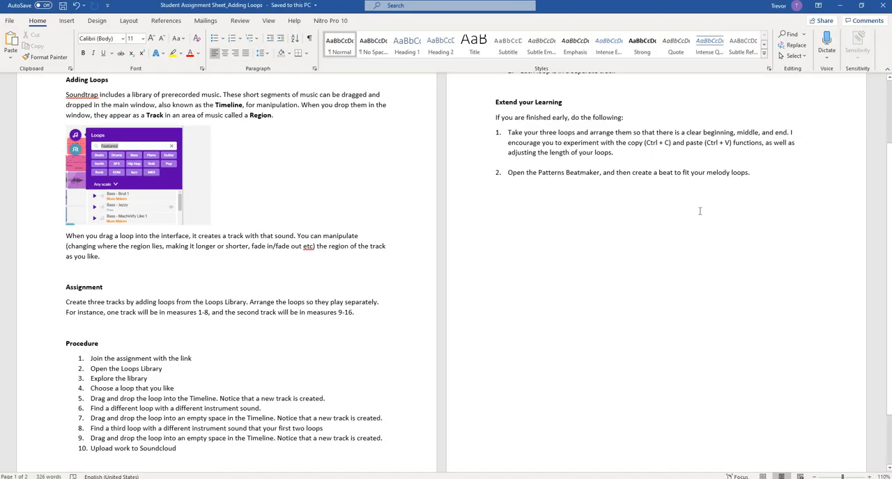
- Scroll the Word assignment sheet down to the Extend your Learning beat-building task
{"action": "scroll", "scroll_direction": "down", "scroll_amount": 3}
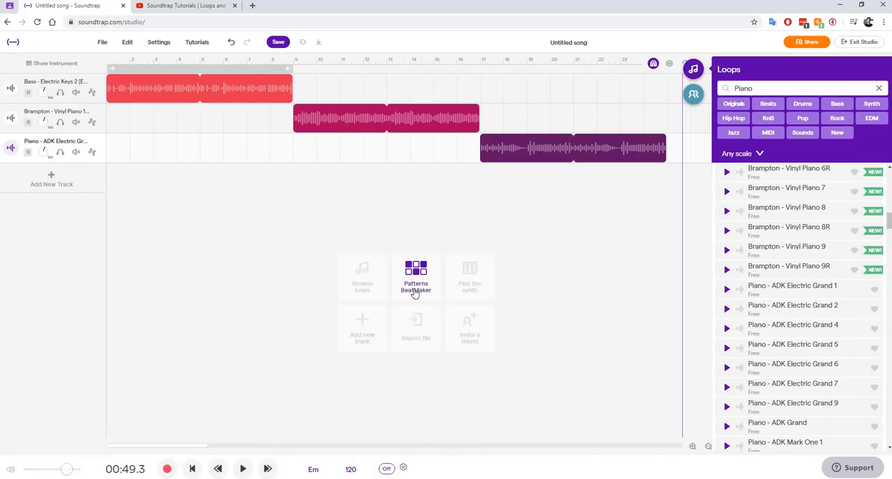
- Add a Patterns Beatmaker track and program kick, snare and closed hi-hat steps into its grid
{"action": "left_click", "coordinate": [415, 278]}
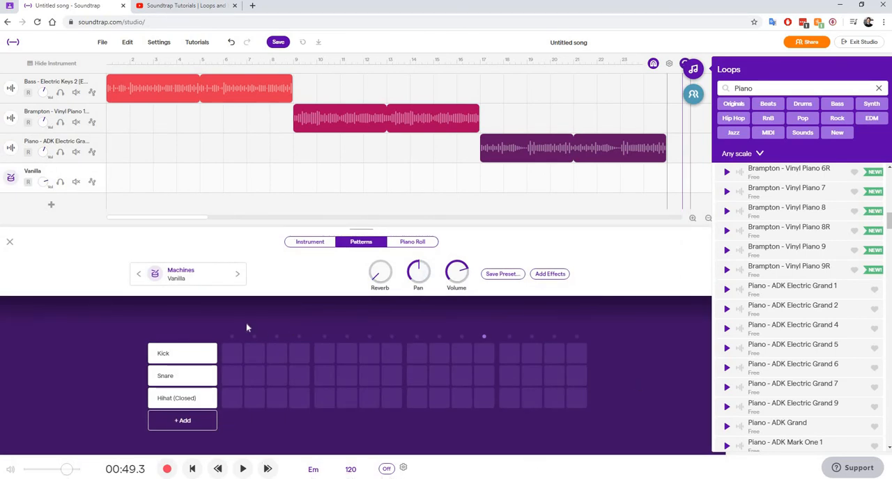
{"action": "mouse_move", "coordinate": [240, 321]}
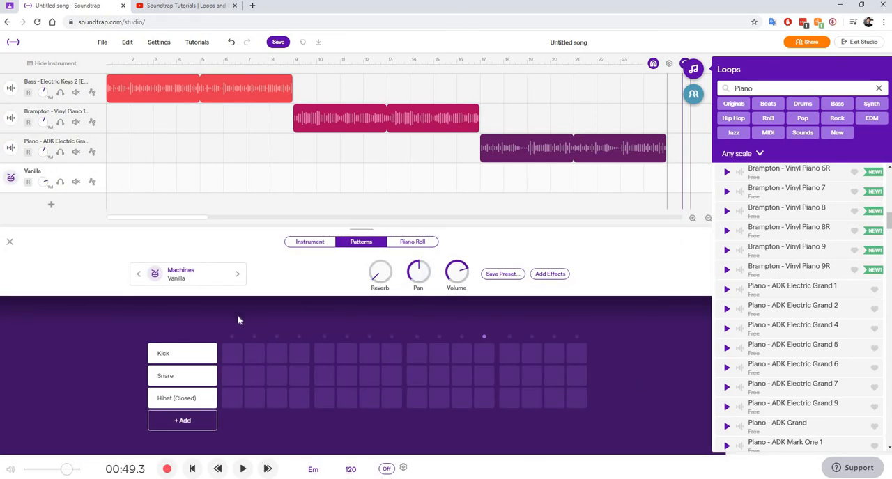
{"action": "mouse_move", "coordinate": [234, 359]}
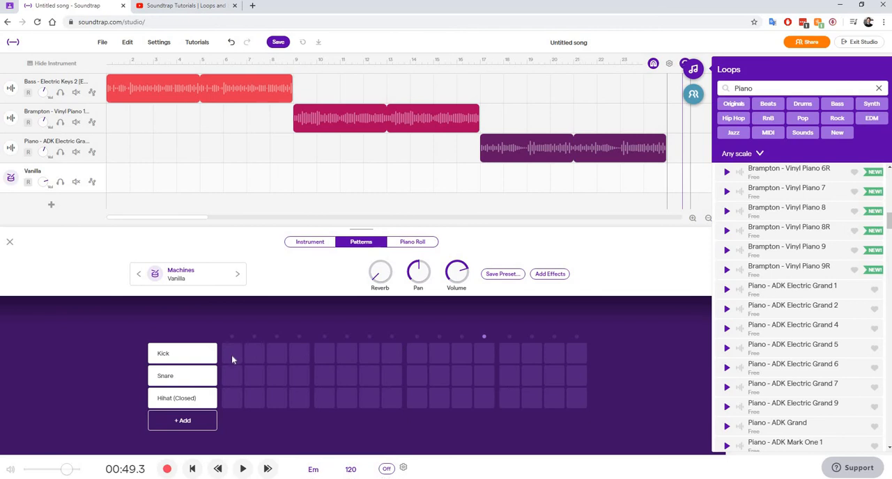
{"action": "mouse_move", "coordinate": [231, 363]}
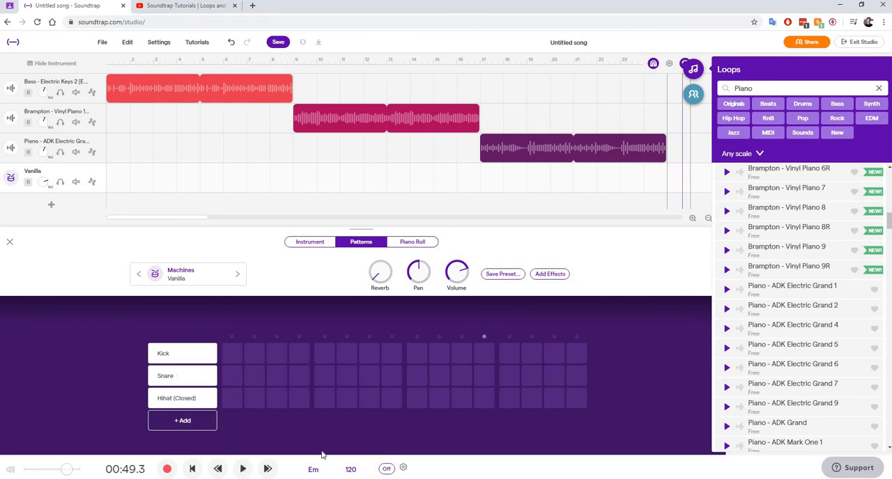
{"action": "mouse_move", "coordinate": [407, 443]}
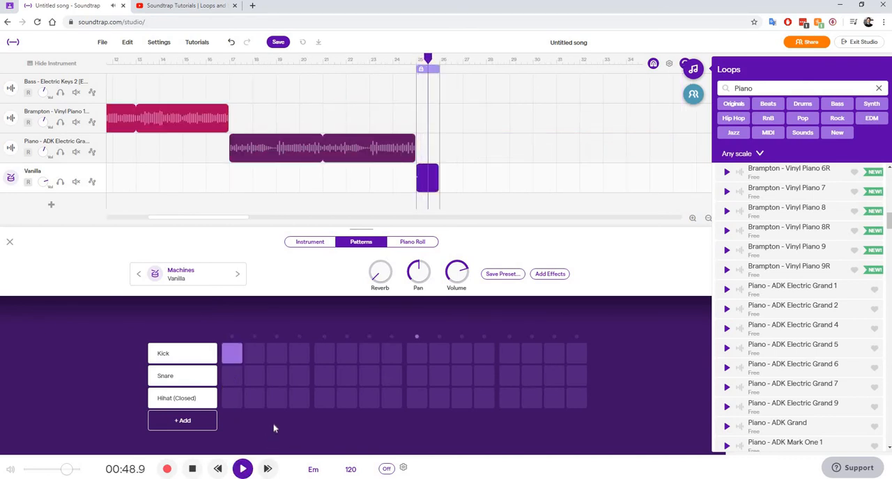
{"action": "mouse_move", "coordinate": [407, 368]}
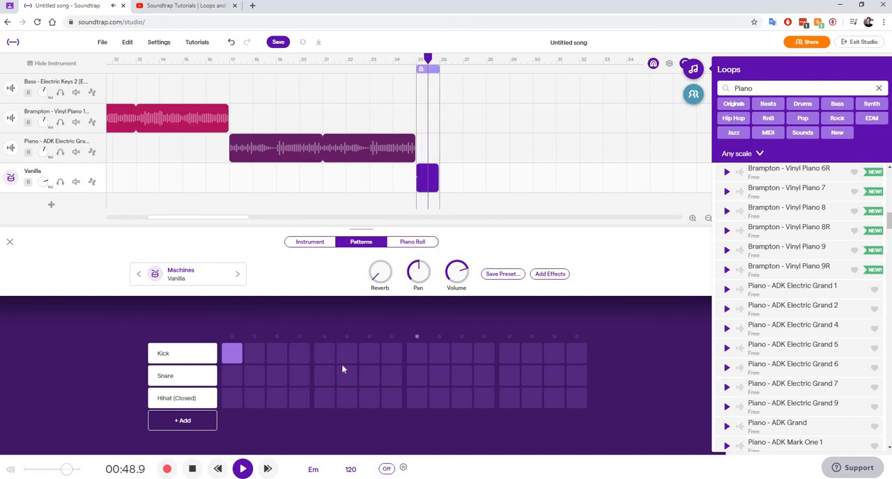
{"action": "left_click", "coordinate": [323, 354]}
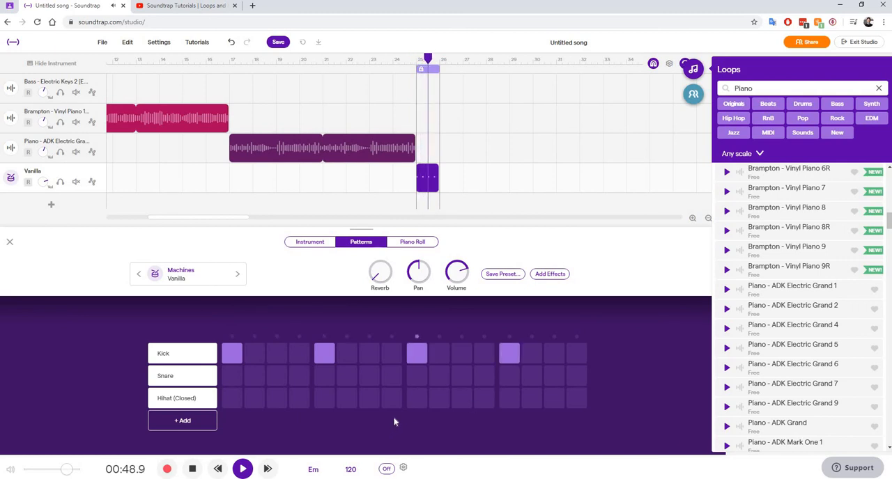
{"action": "mouse_move", "coordinate": [288, 384]}
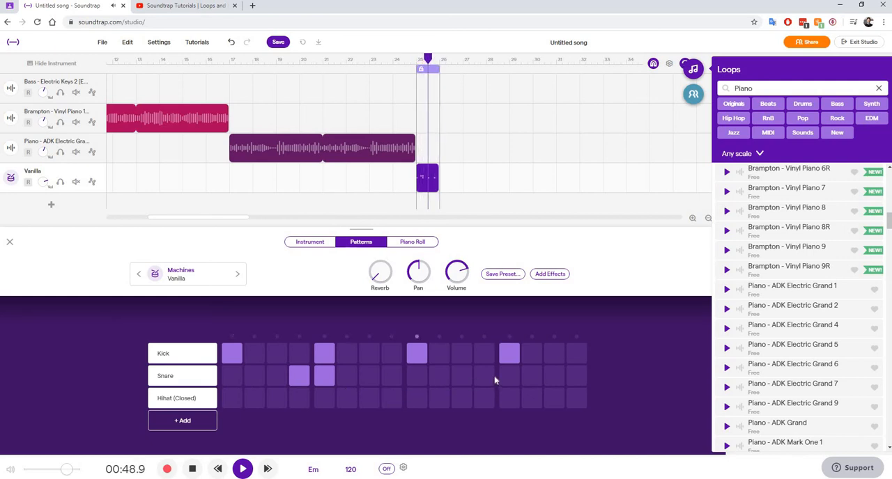
{"action": "left_click", "coordinate": [484, 376]}
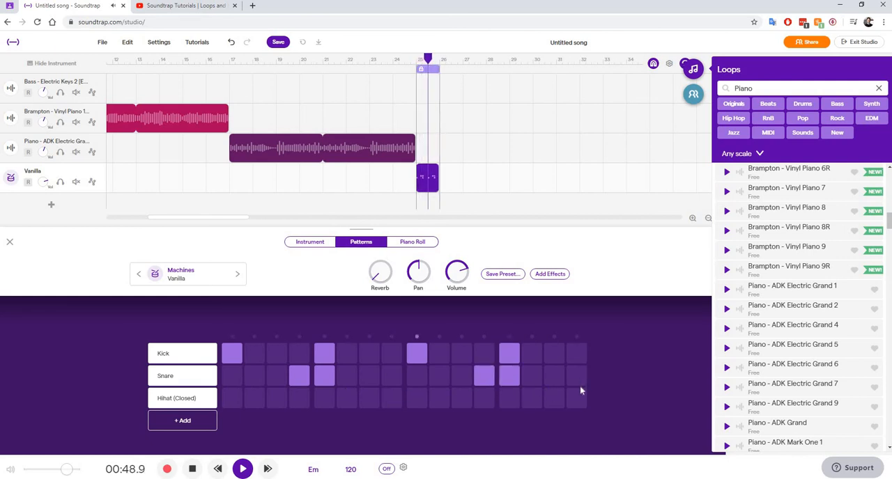
{"action": "left_click", "coordinate": [575, 376]}
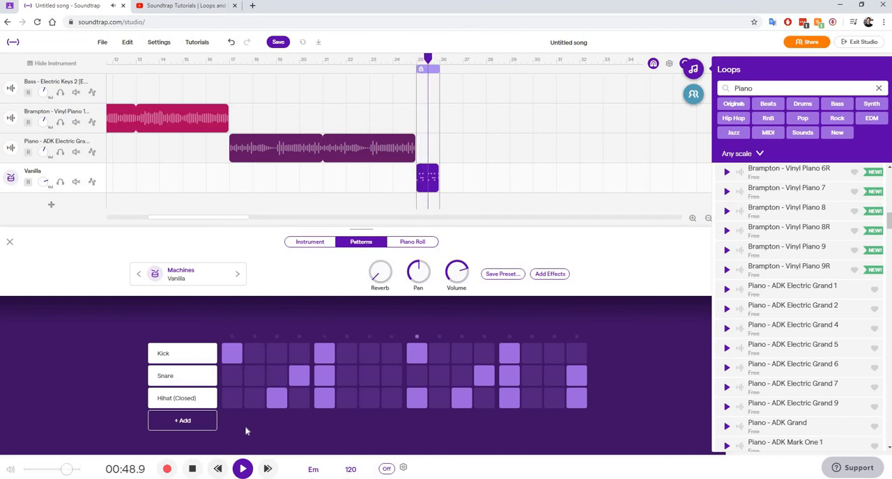
{"action": "mouse_move", "coordinate": [250, 418]}
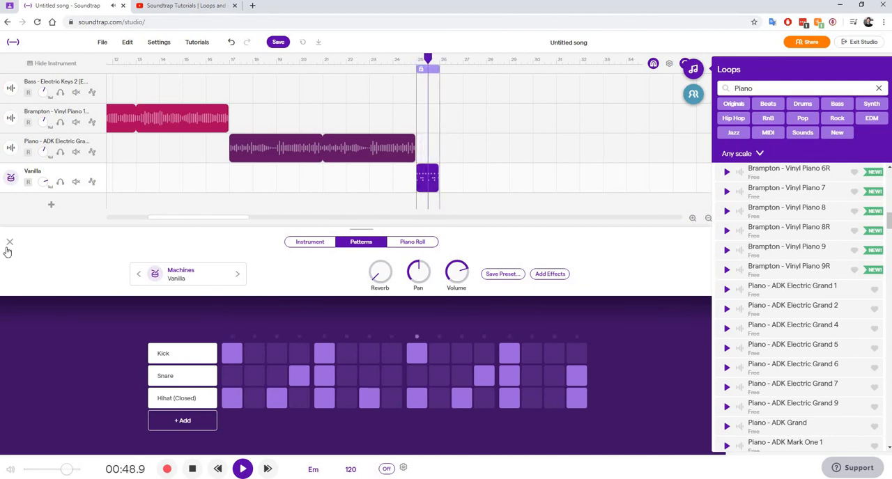
- Extend the Vanilla drum region's loop to the end of the last piano loop
{"action": "left_click", "coordinate": [10, 242]}
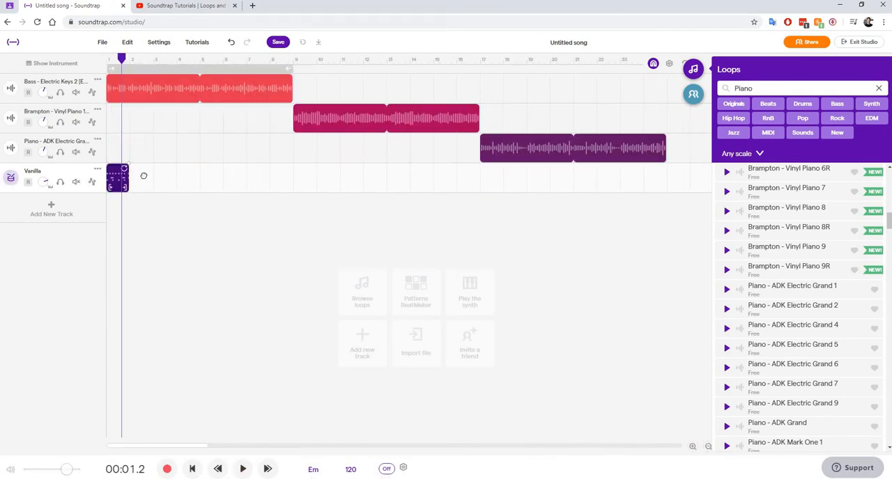
{"action": "mouse_move", "coordinate": [123, 171]}
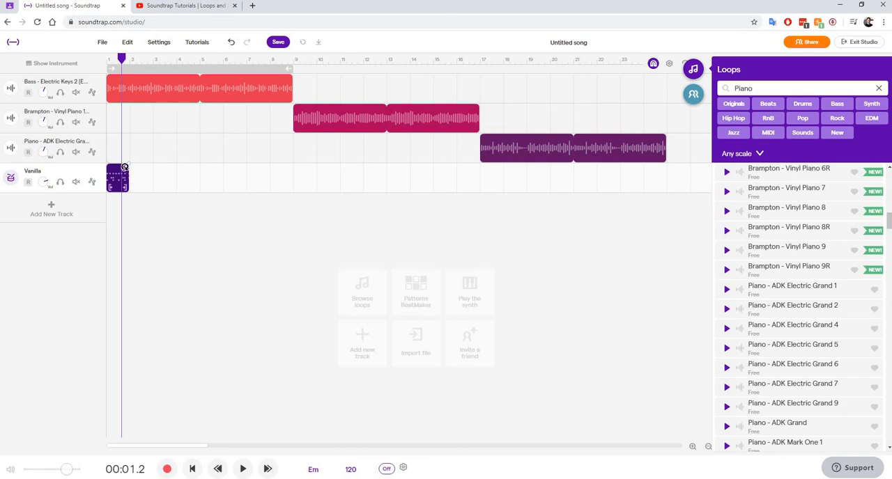
{"action": "mouse_move", "coordinate": [124, 171]}
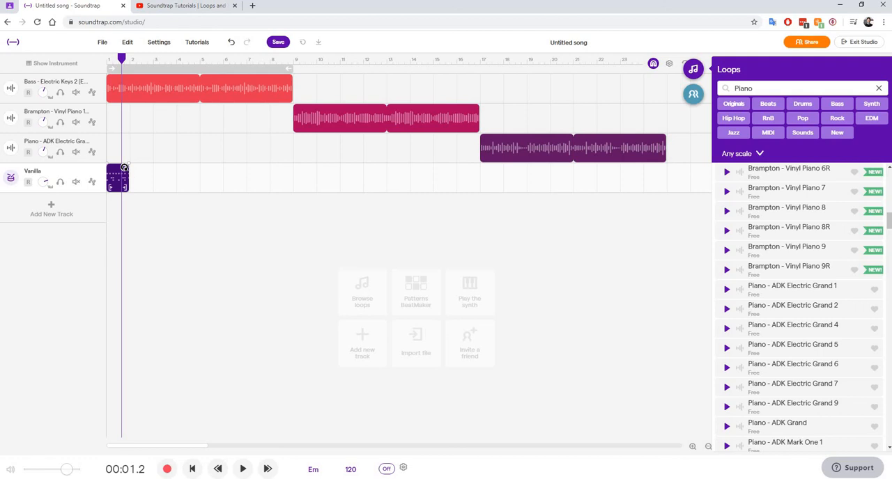
{"action": "left_click_drag", "start_coordinate": [128, 178], "coordinate": [279, 178]}
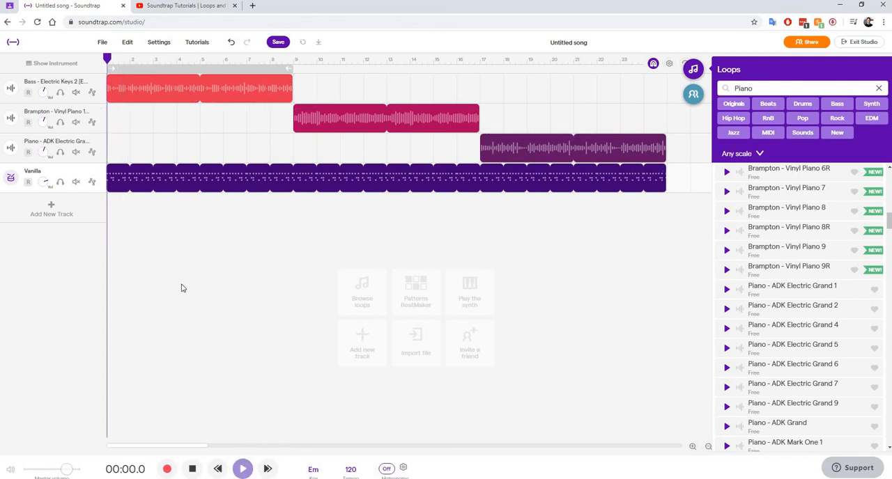
- Play back the full arrangement, stop it, and switch to the Google Classroom tab
{"action": "left_click", "coordinate": [243, 468]}
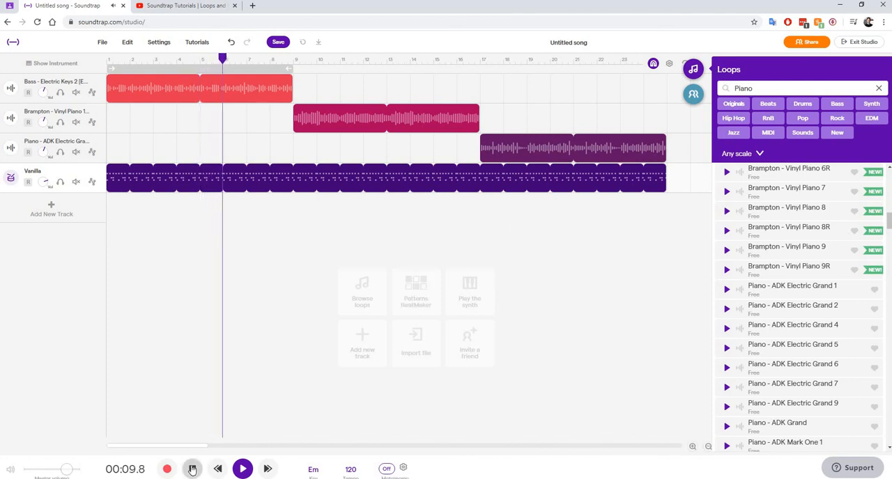
{"action": "left_click", "coordinate": [243, 468]}
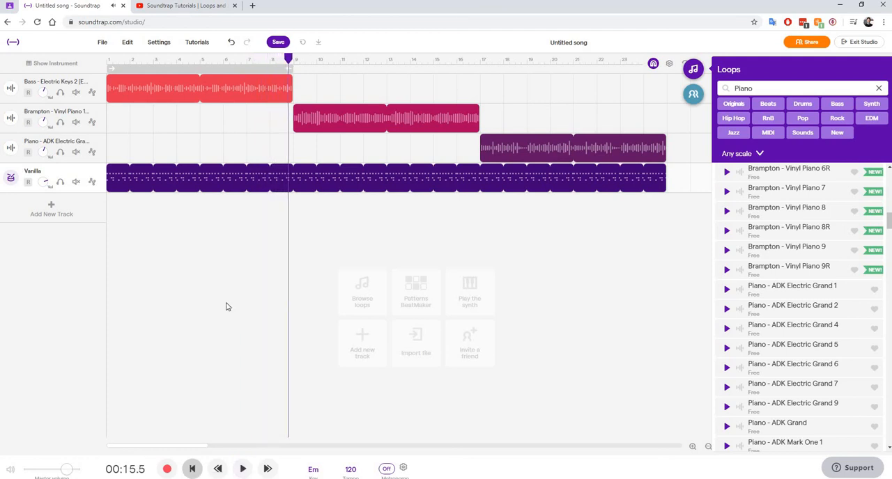
{"action": "left_click", "coordinate": [278, 42]}
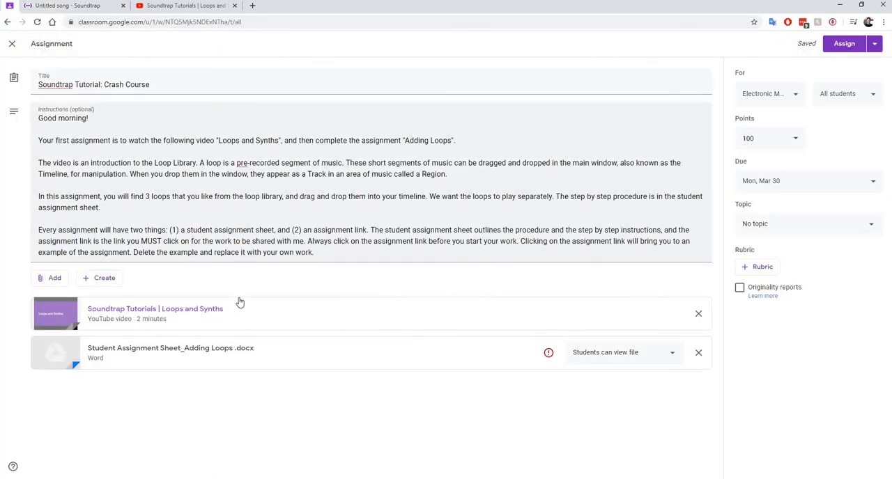
{"action": "mouse_move", "coordinate": [273, 327]}
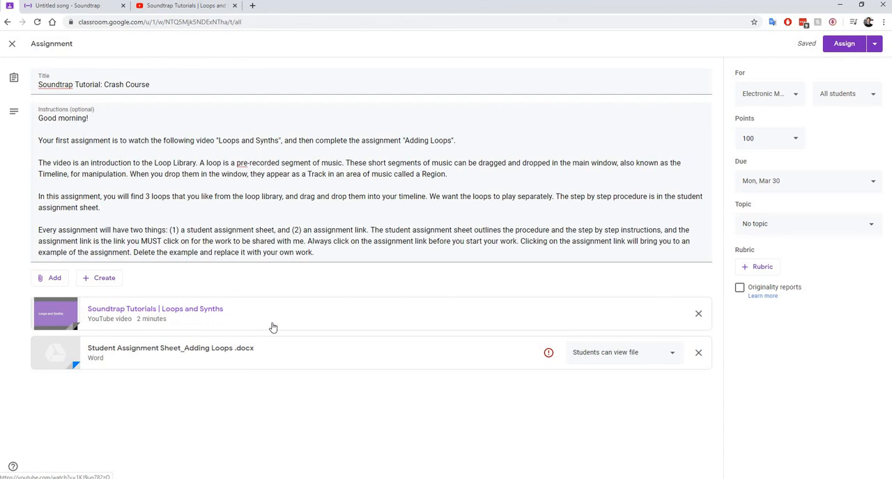
{"action": "mouse_move", "coordinate": [273, 323]}
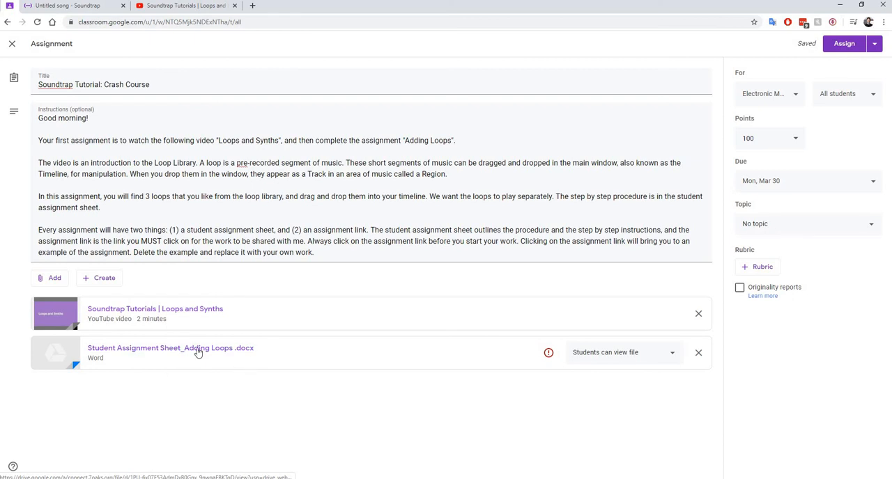
{"action": "mouse_move", "coordinate": [281, 383]}
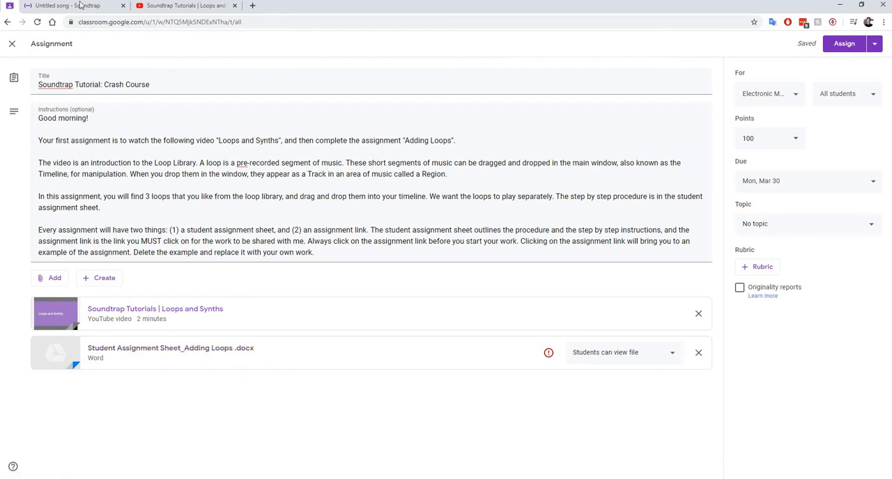
- Return from the Classroom assignment page to the Soundtrap song tab
{"action": "left_click", "coordinate": [63, 6]}
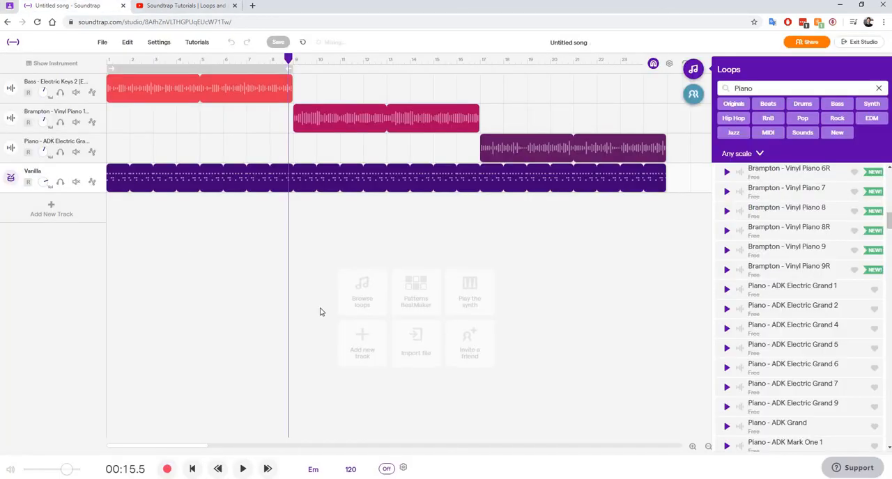
{"action": "mouse_move", "coordinate": [490, 259]}
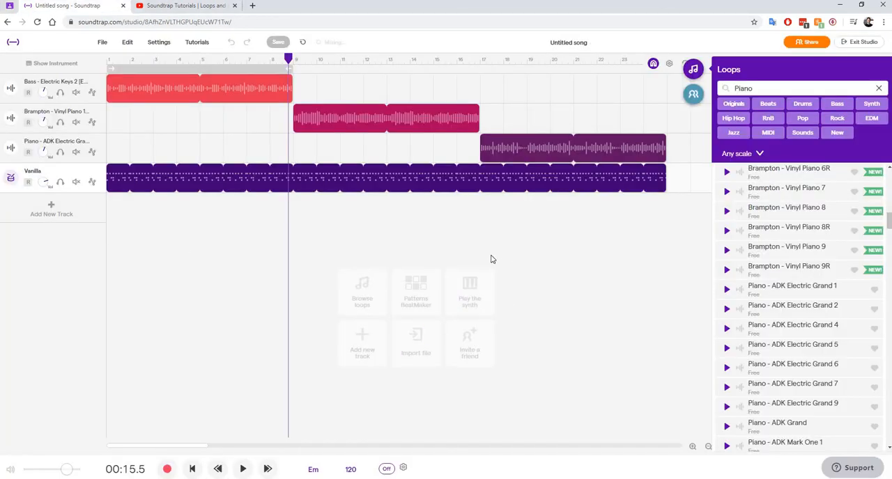
{"action": "mouse_move", "coordinate": [487, 268]}
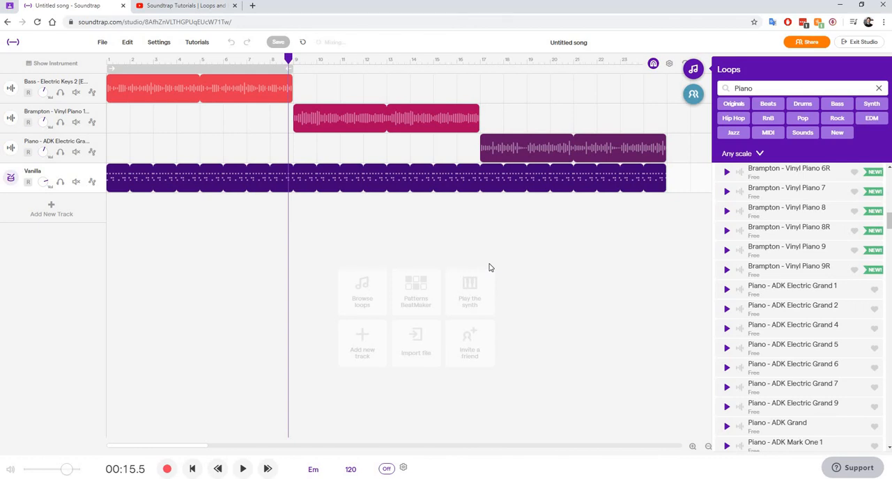
{"action": "mouse_move", "coordinate": [493, 252]}
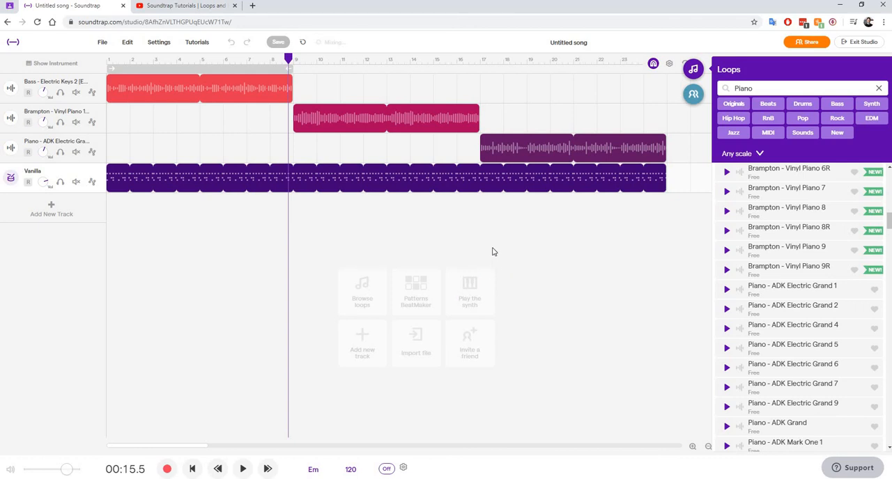
{"action": "mouse_move", "coordinate": [496, 259]}
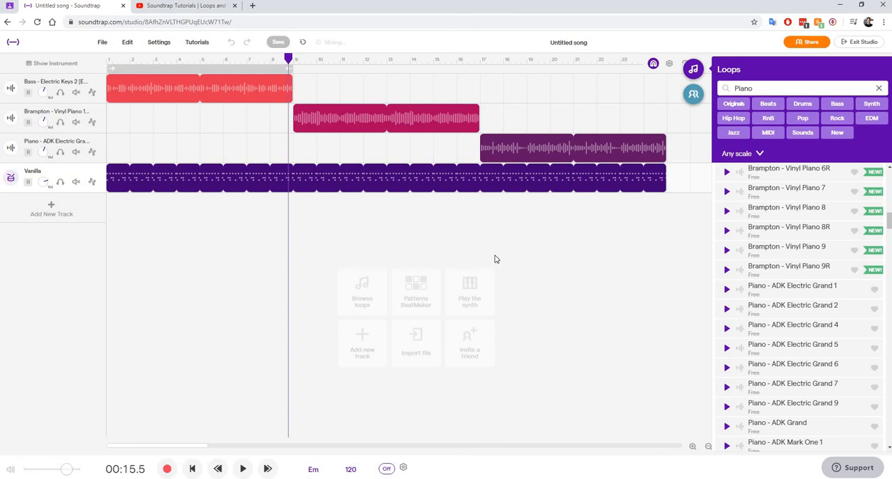
{"action": "mouse_move", "coordinate": [291, 292]}
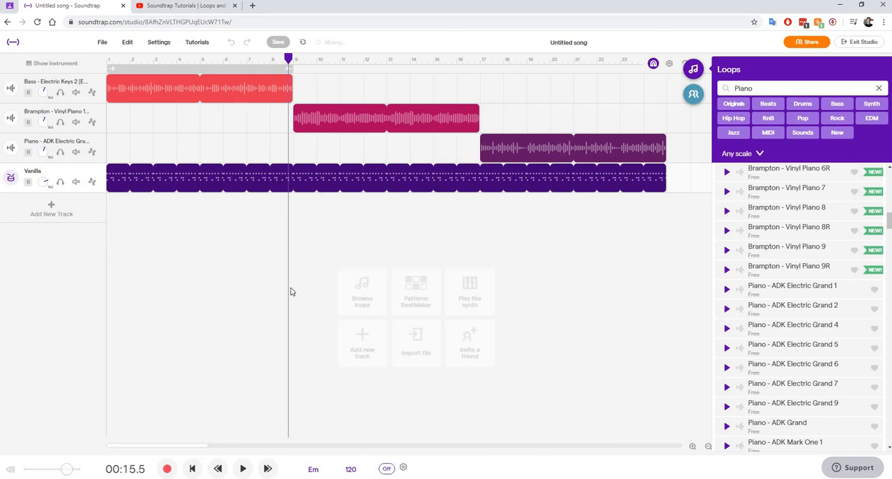
{"action": "mouse_move", "coordinate": [271, 357]}
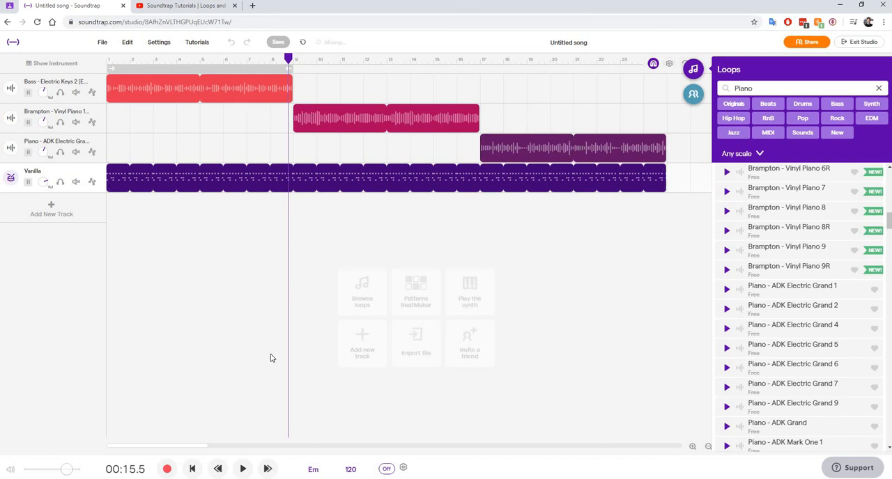
{"action": "mouse_move", "coordinate": [602, 165]}
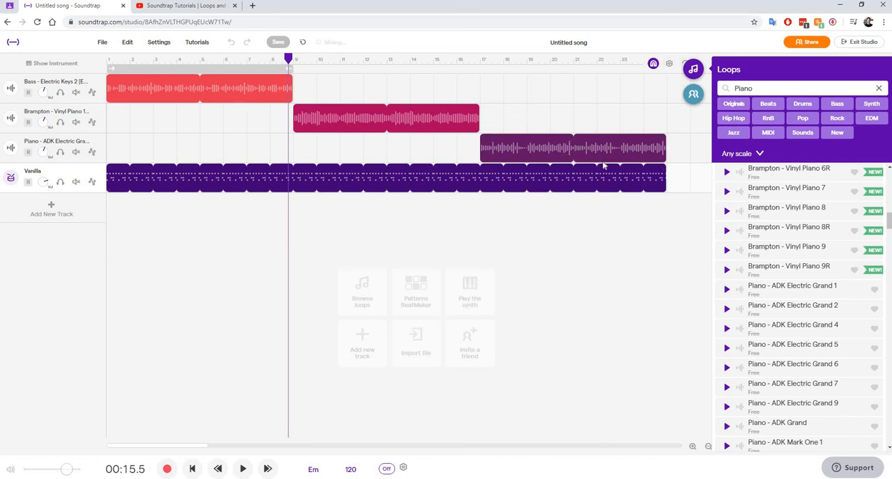
{"action": "mouse_move", "coordinate": [281, 203]}
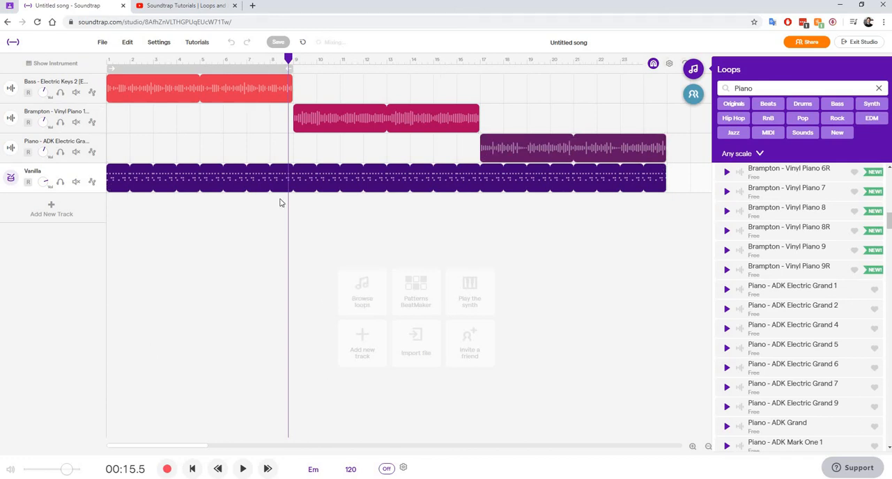
{"action": "mouse_move", "coordinate": [575, 239]}
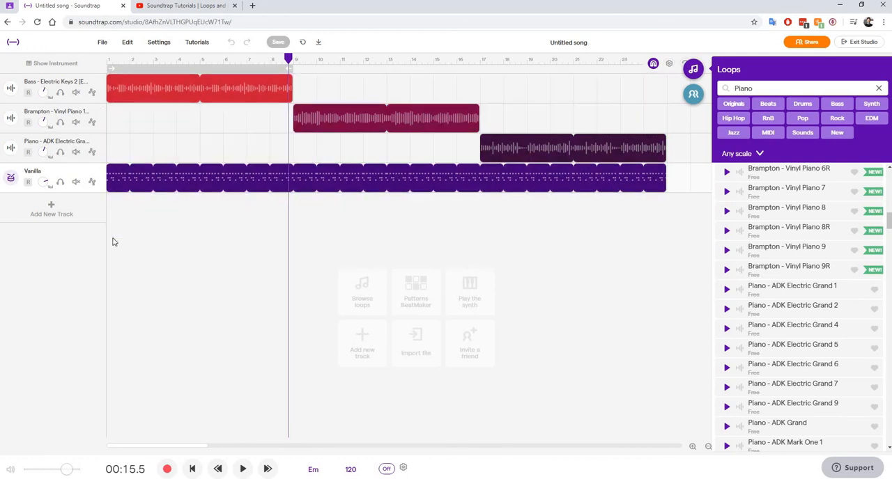
{"action": "mouse_move", "coordinate": [206, 257]}
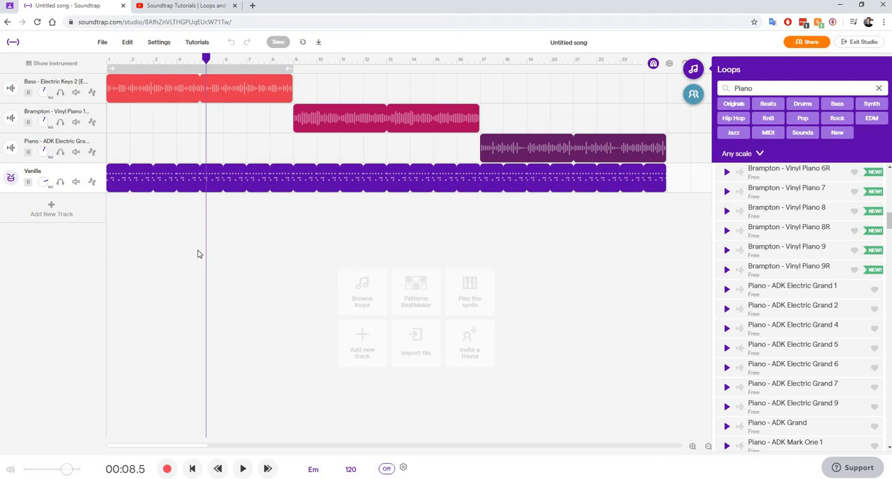
{"action": "mouse_move", "coordinate": [209, 245]}
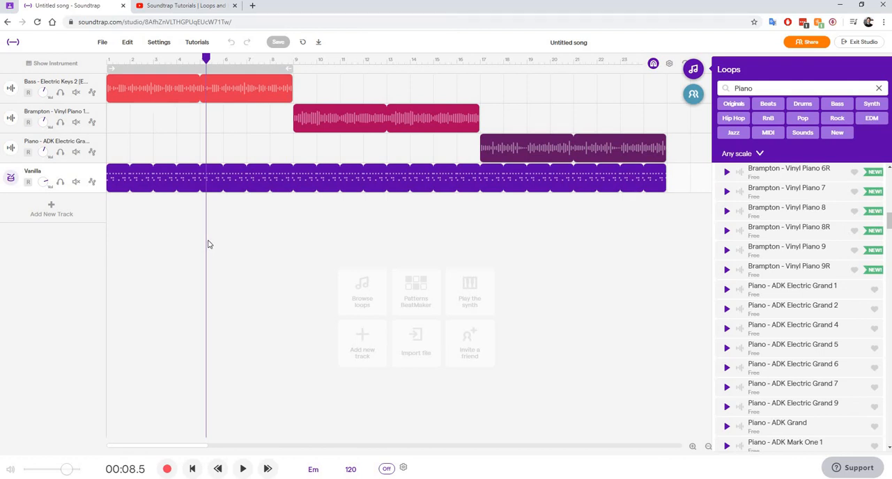